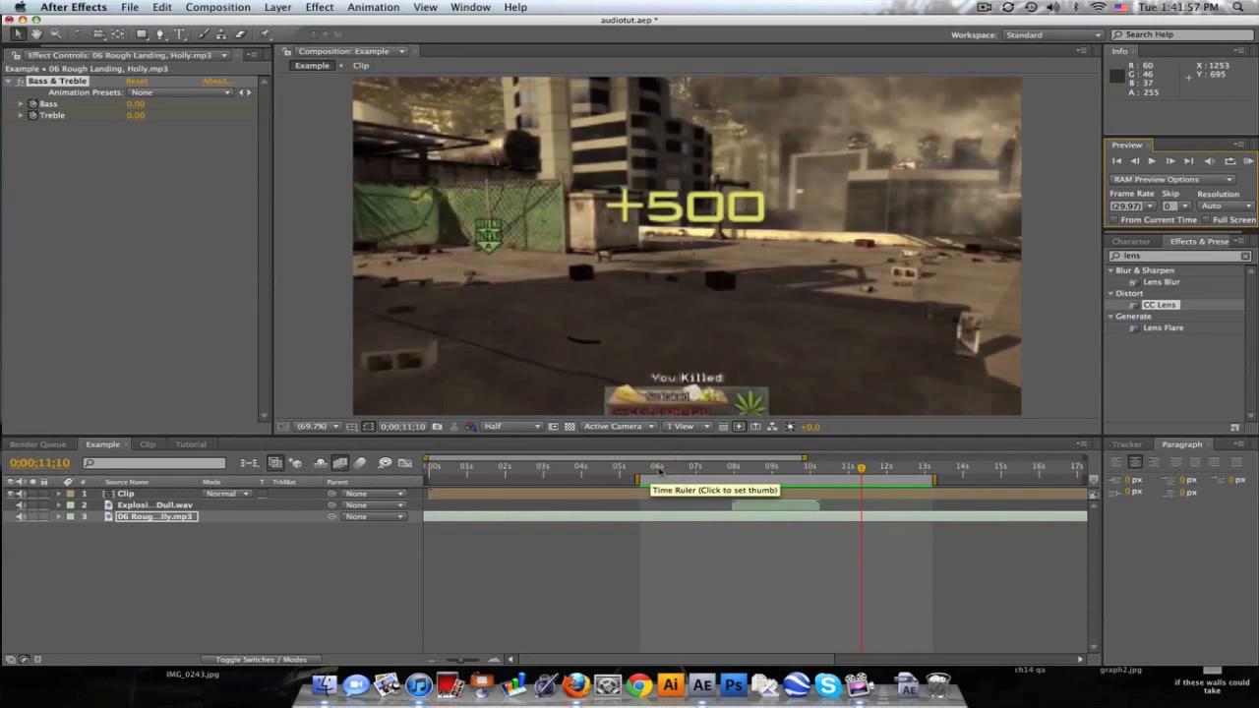
Step: Scrub through the Example comp to hear its muffled music, then switch to the Tutorial composition
left_click(732, 464)
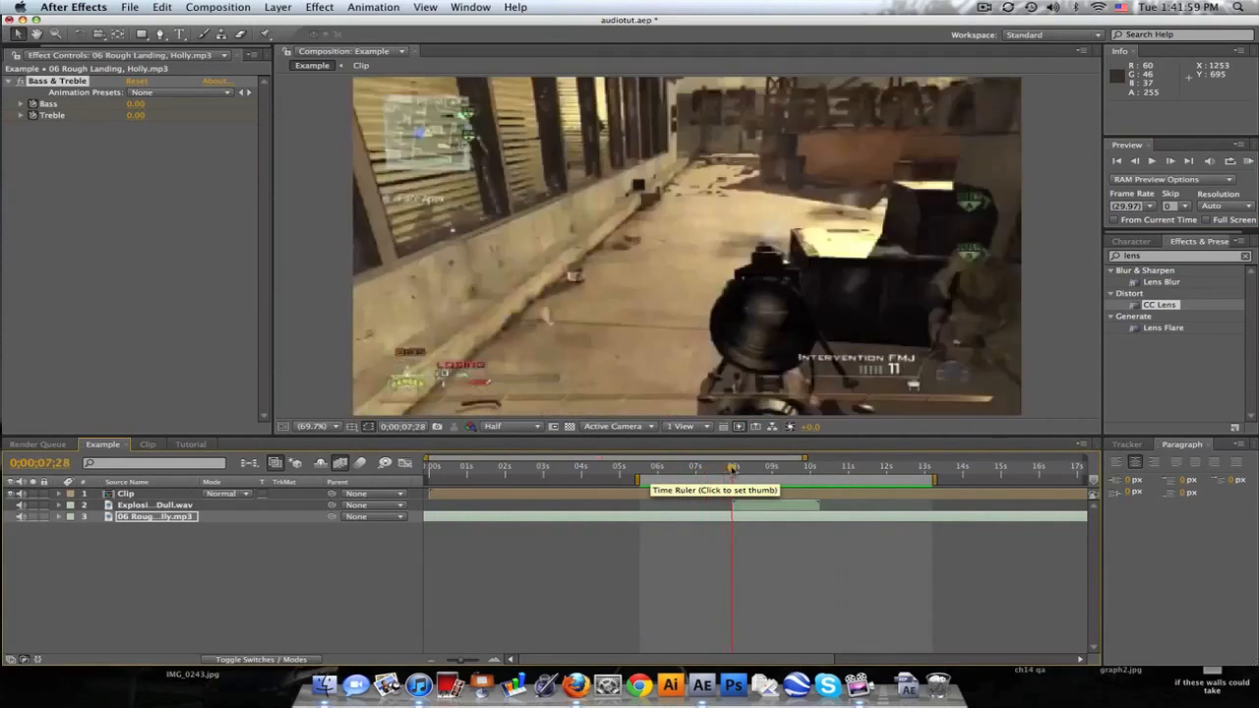
left_click(744, 466)
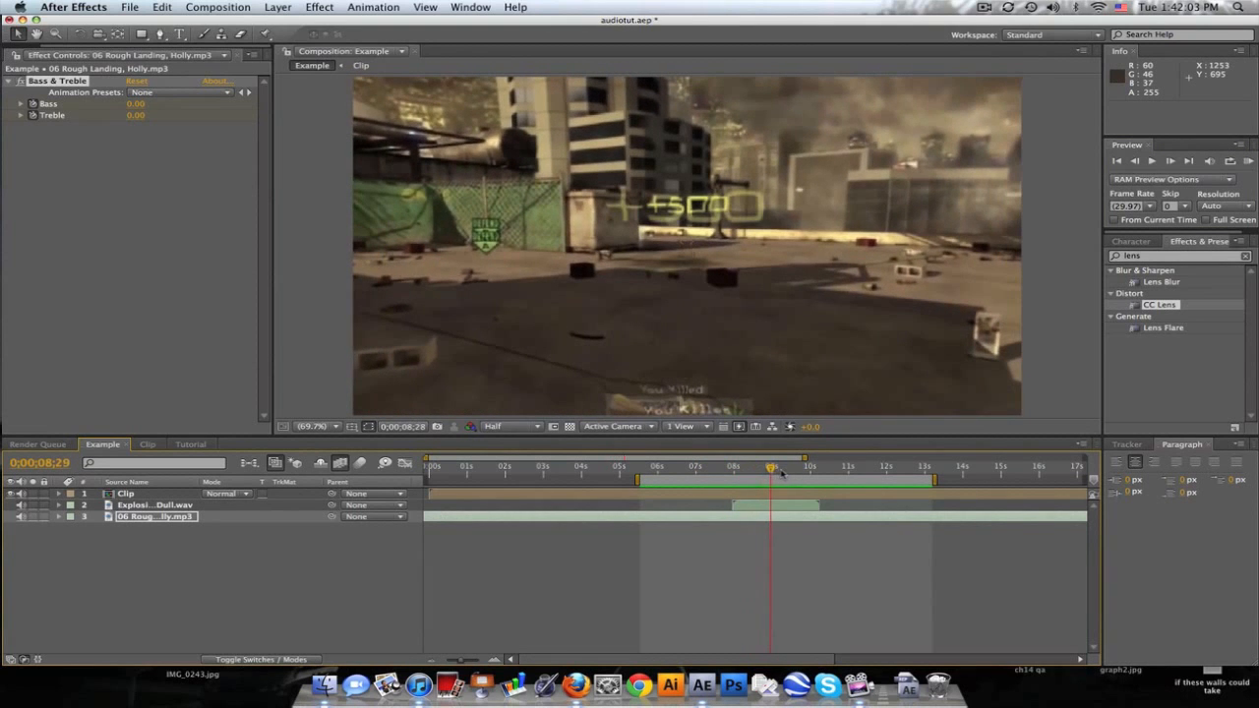
left_click_drag(771, 468, 777, 468)
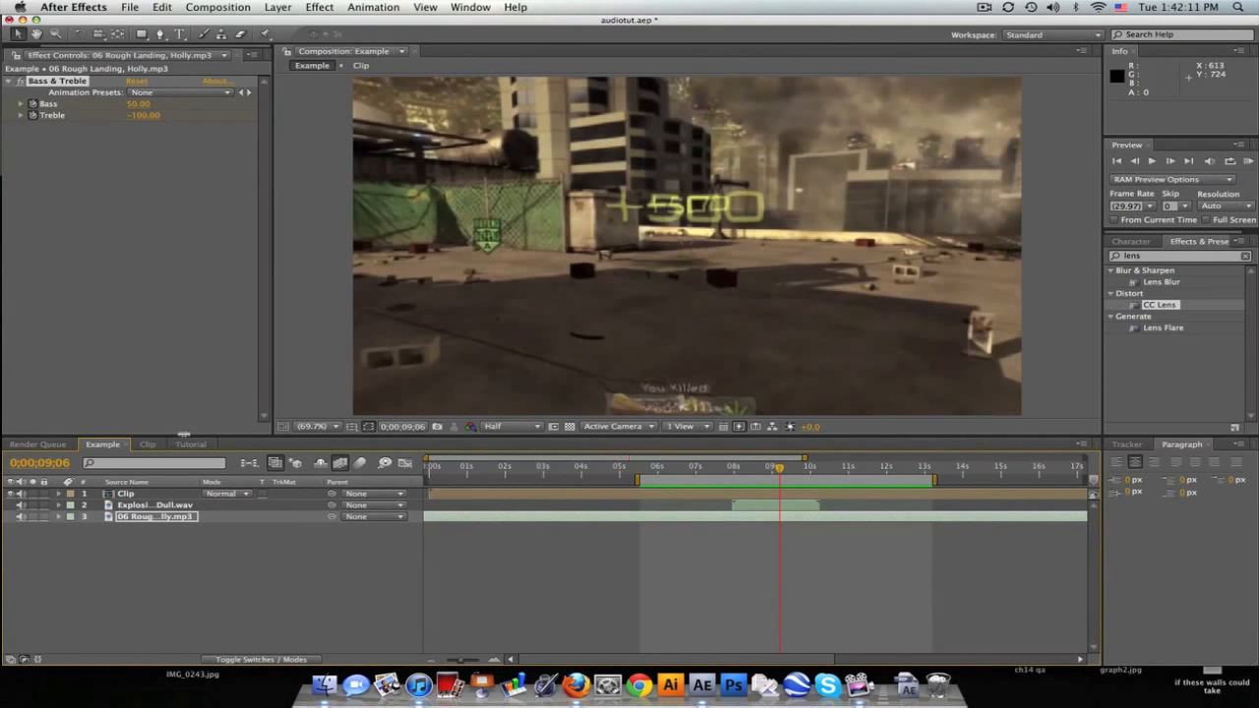
left_click(189, 445)
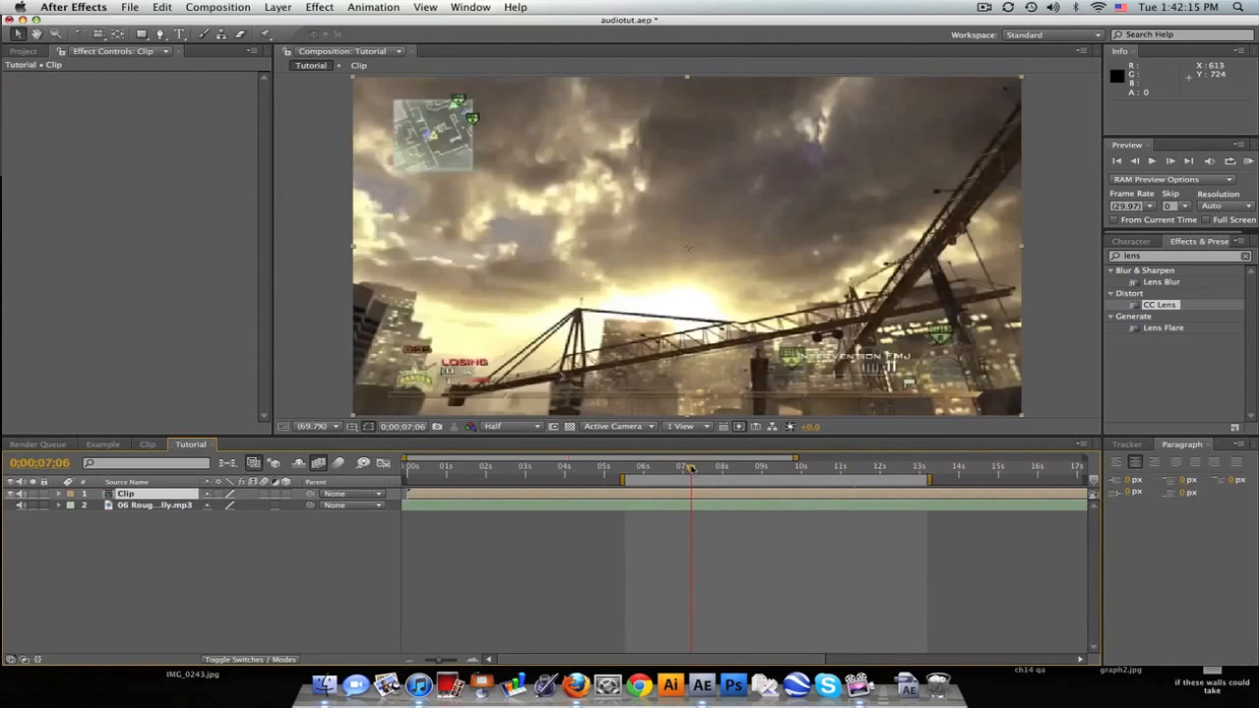
left_click(141, 511)
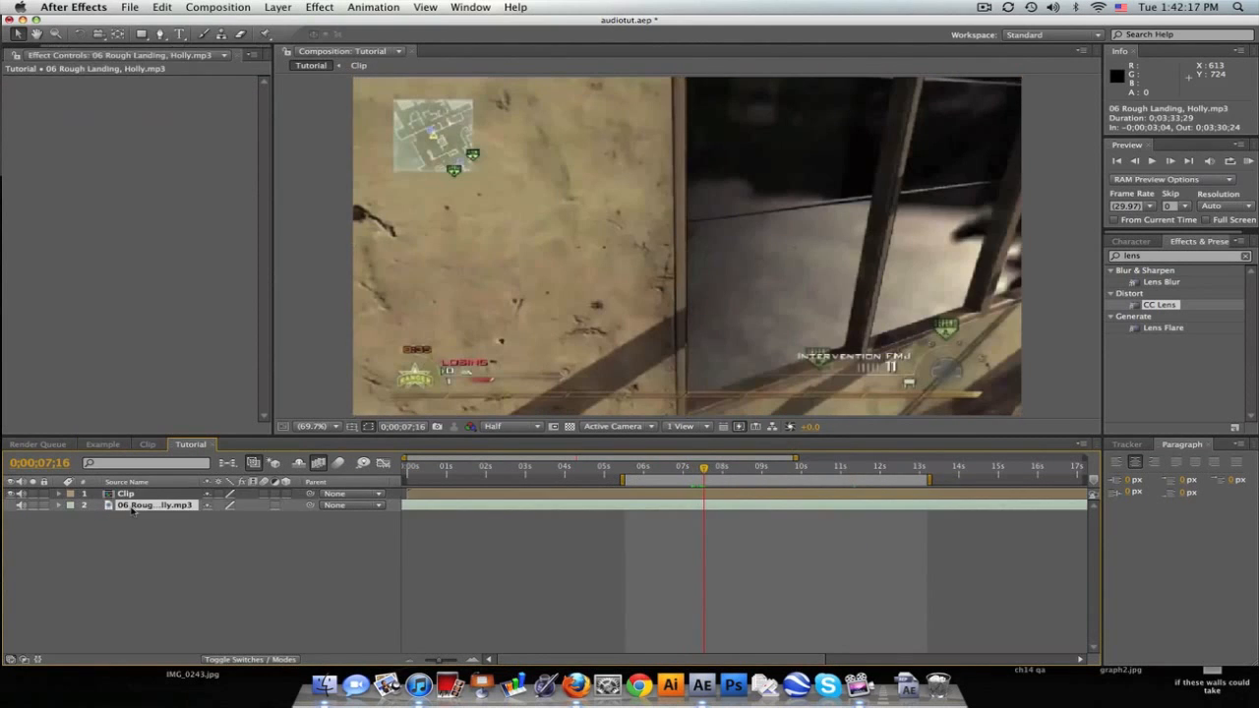
left_click(63, 505)
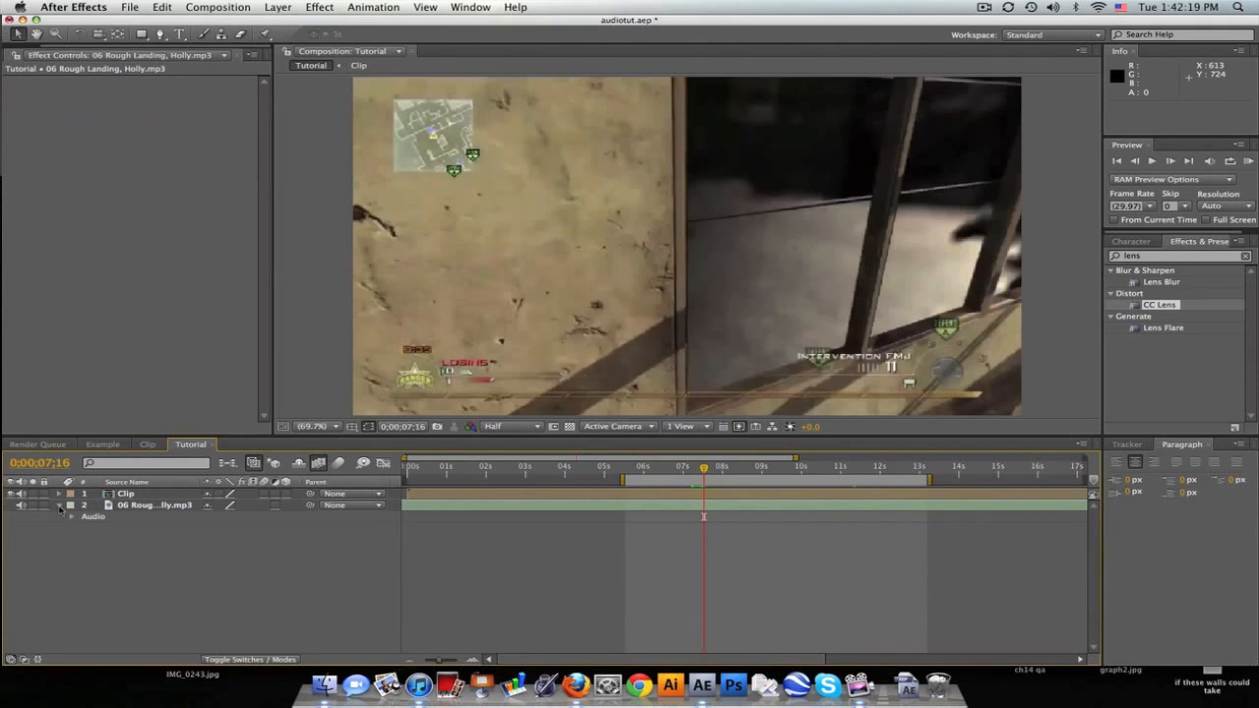
left_click(74, 520)
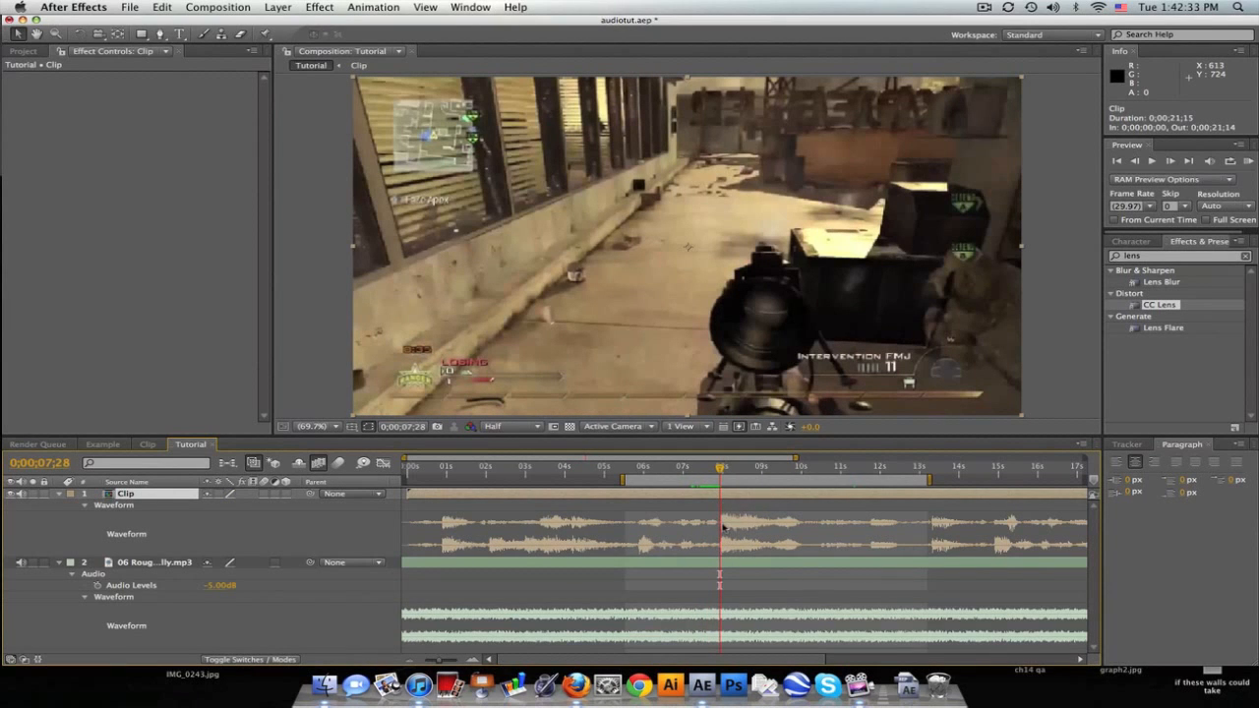
left_click(57, 494)
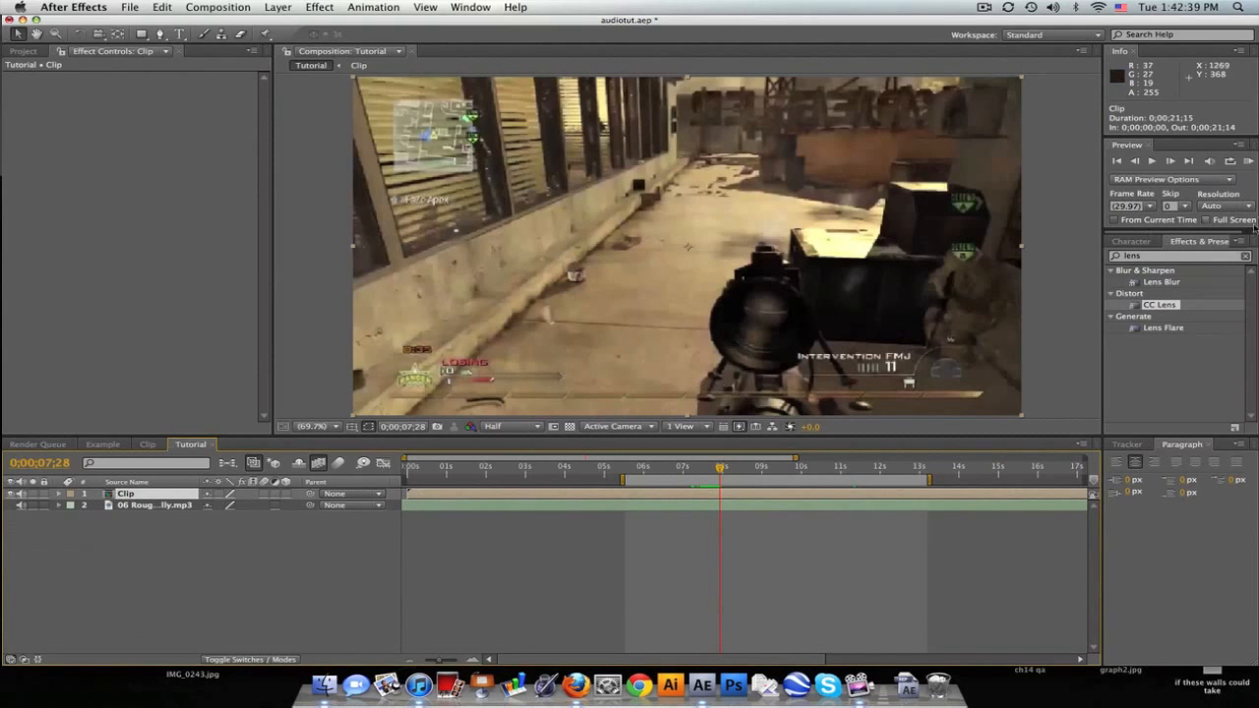
mouse_move(683, 405)
type("cc ")
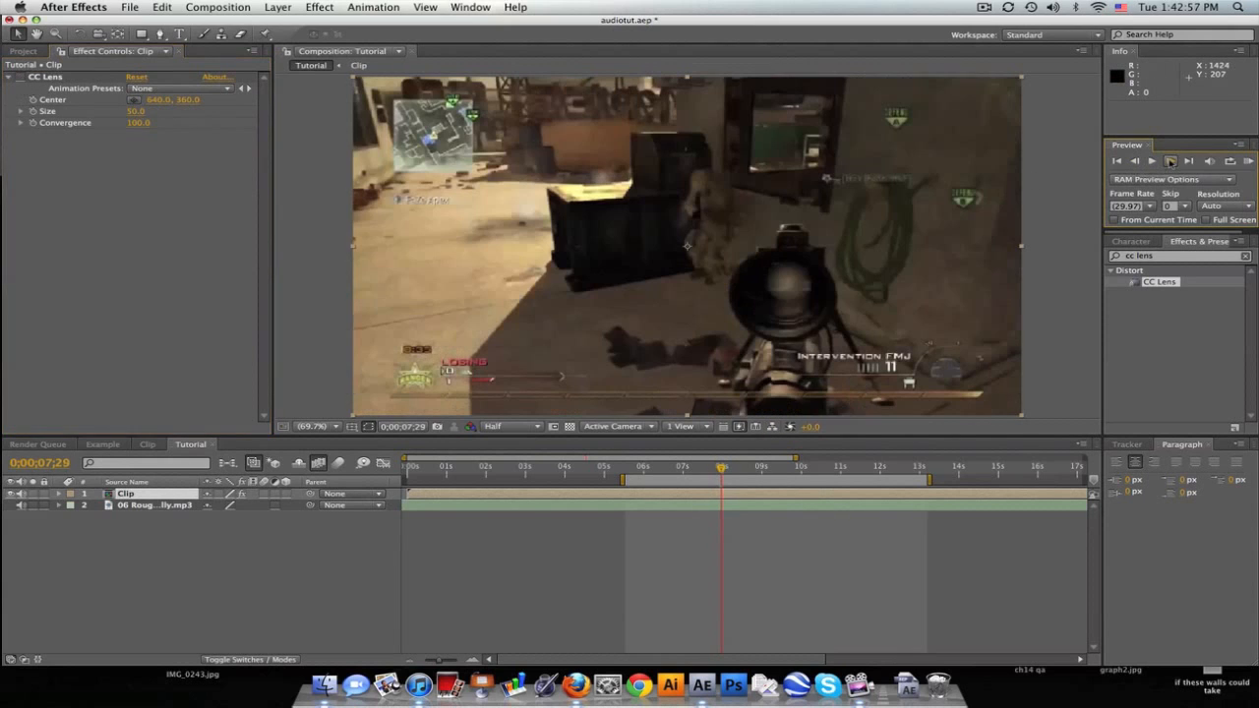
mouse_move(510, 164)
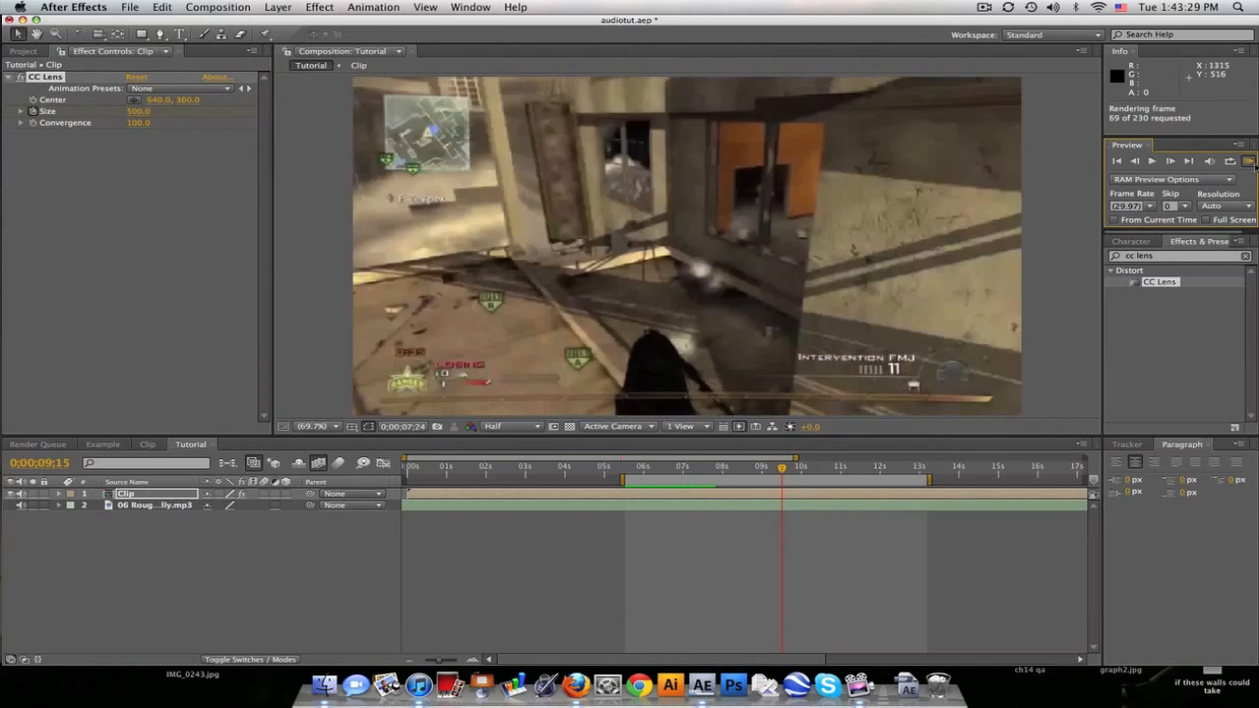
Step: Move the playhead to another moment in the clip to check the CC Lens bend
left_click(1153, 162)
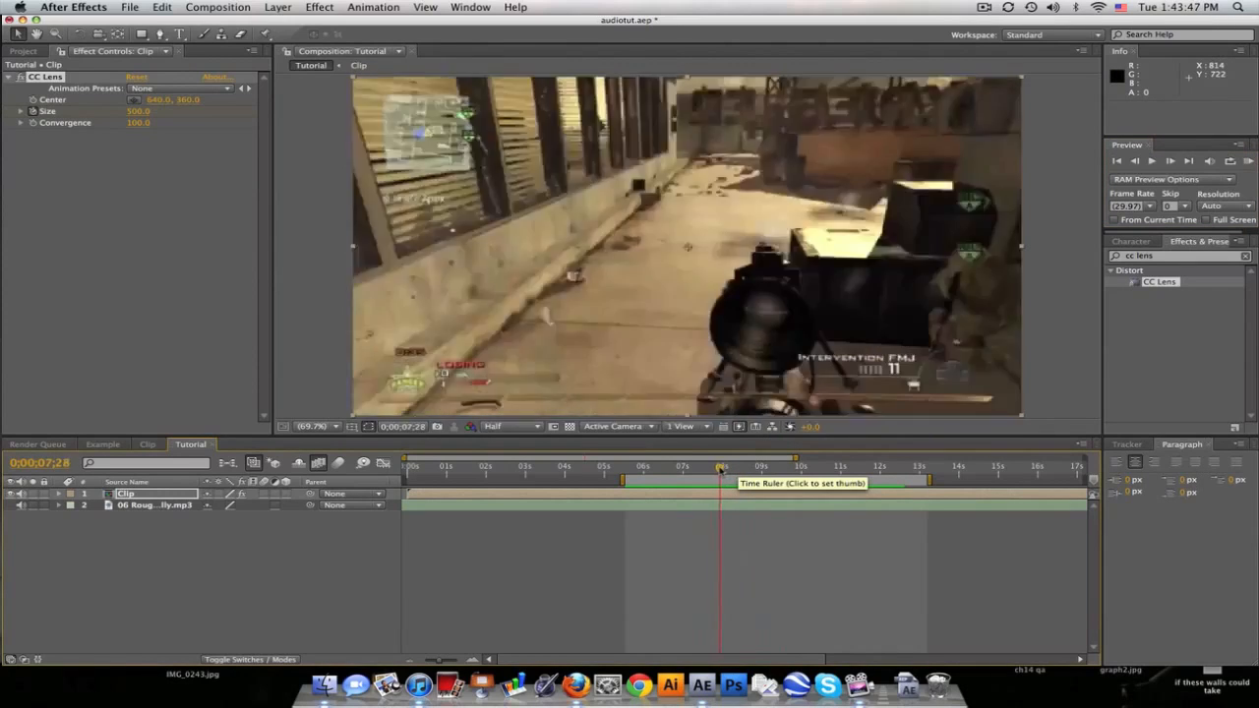
Step: Add Explosion_Dull.wav to the timeline, slide it to the explosion moment and reveal its audio levels and waveform
left_click_drag(719, 468, 776, 468)
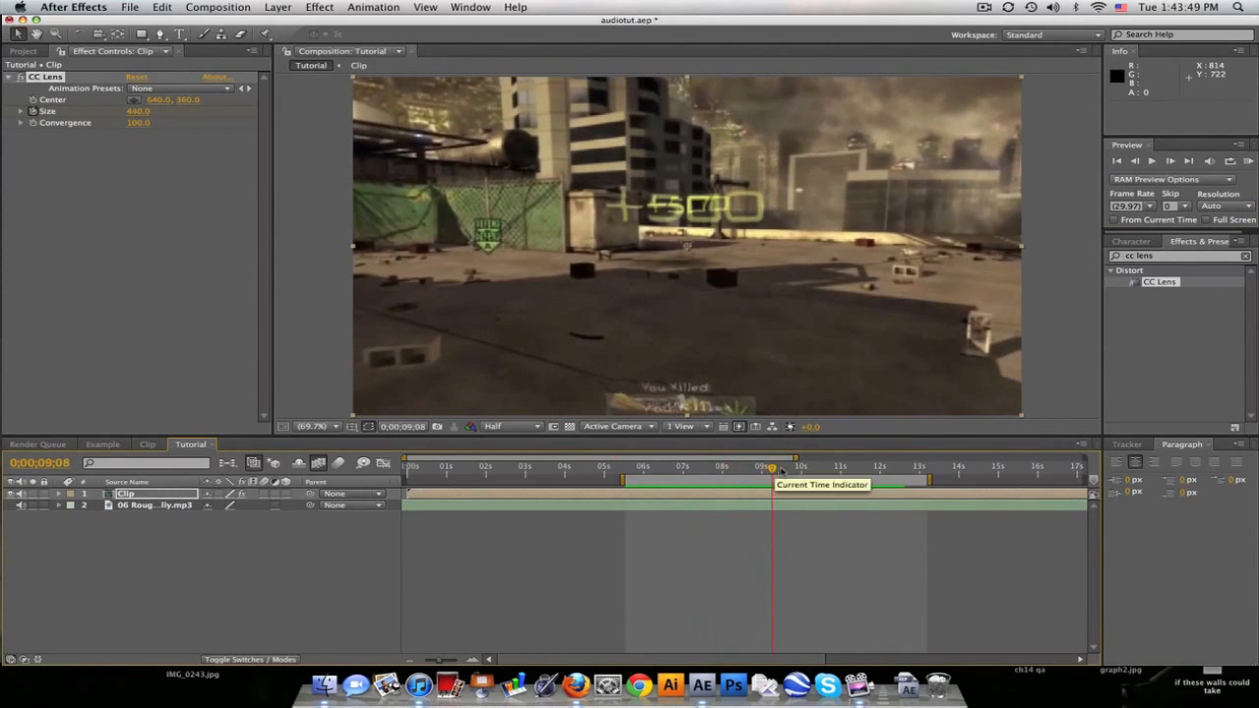
left_click(20, 51)
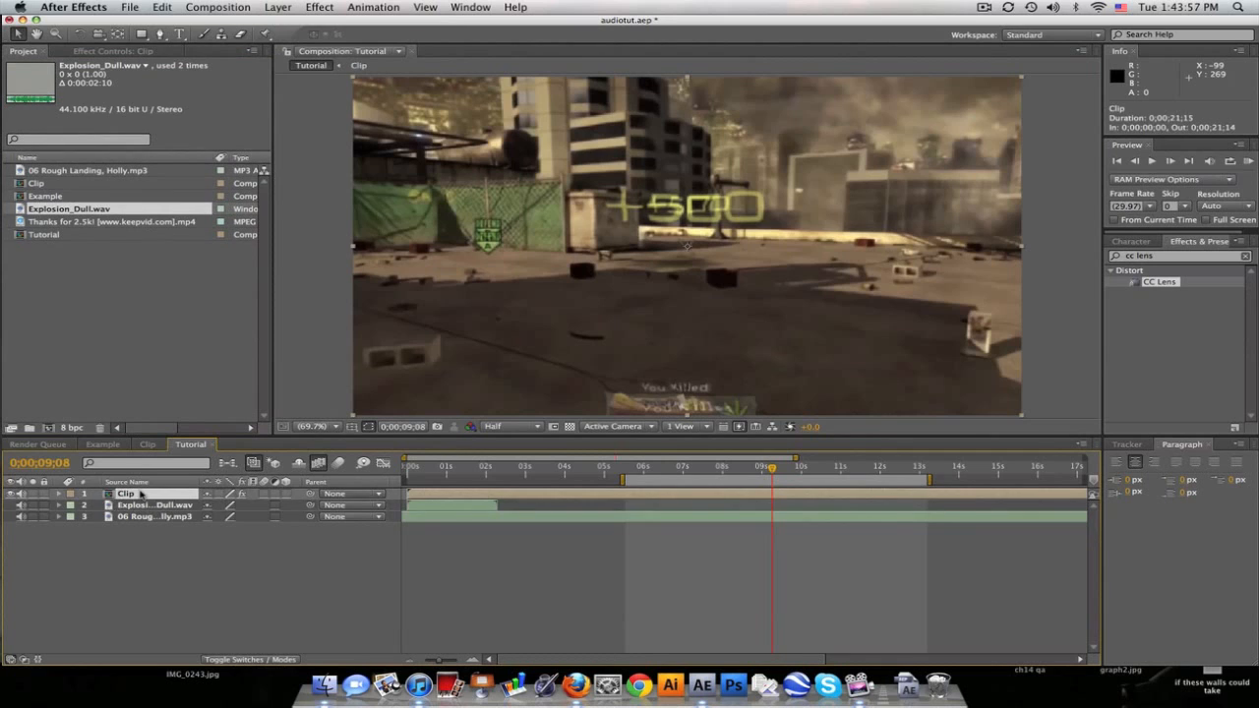
left_click(67, 492)
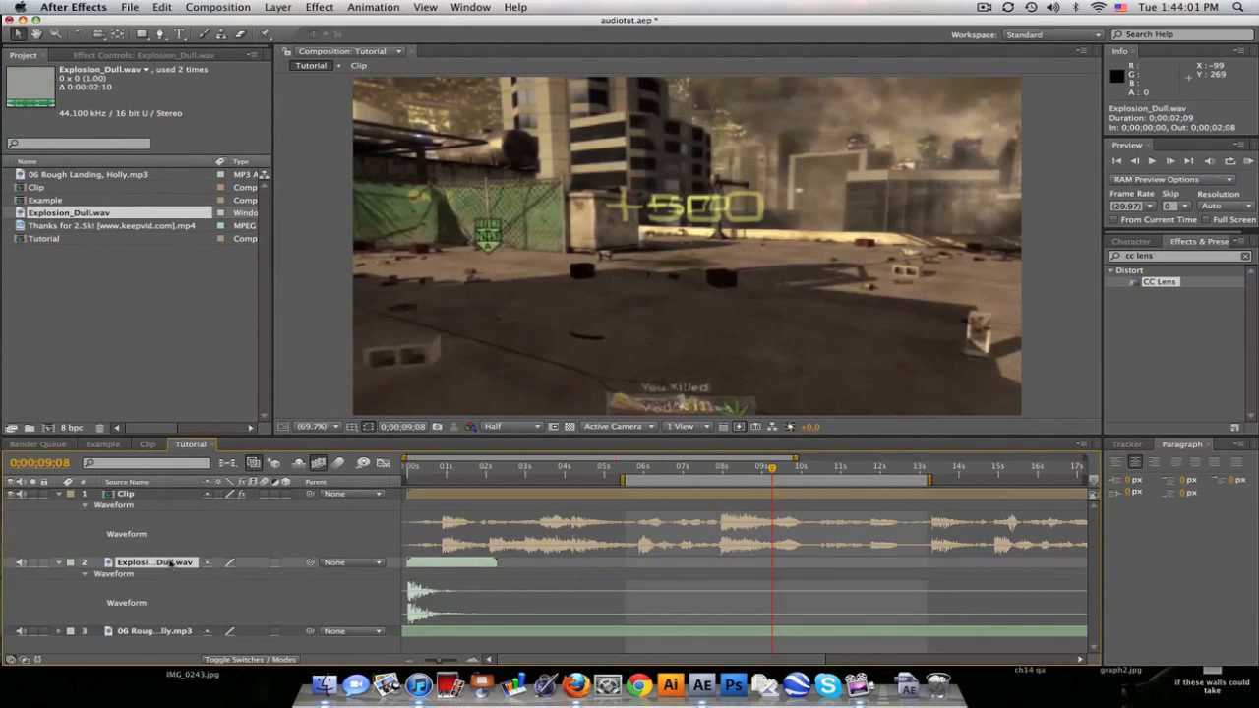
left_click_drag(452, 563, 606, 563)
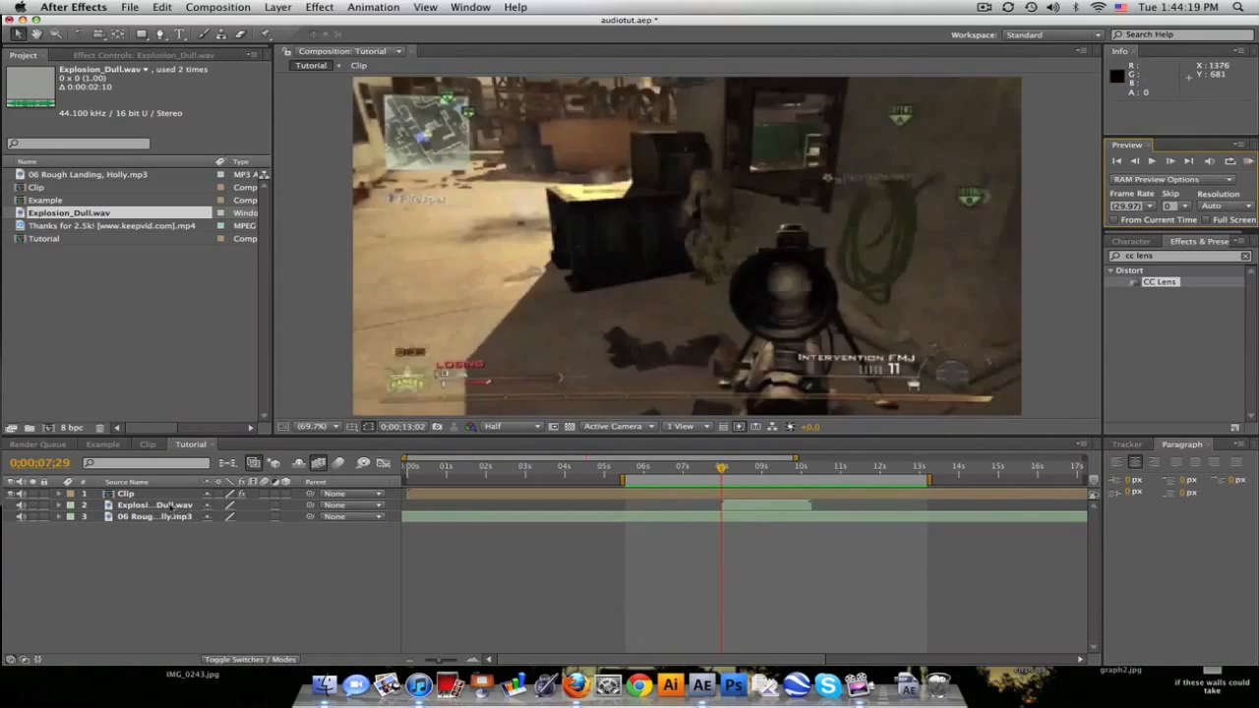
left_click(71, 504)
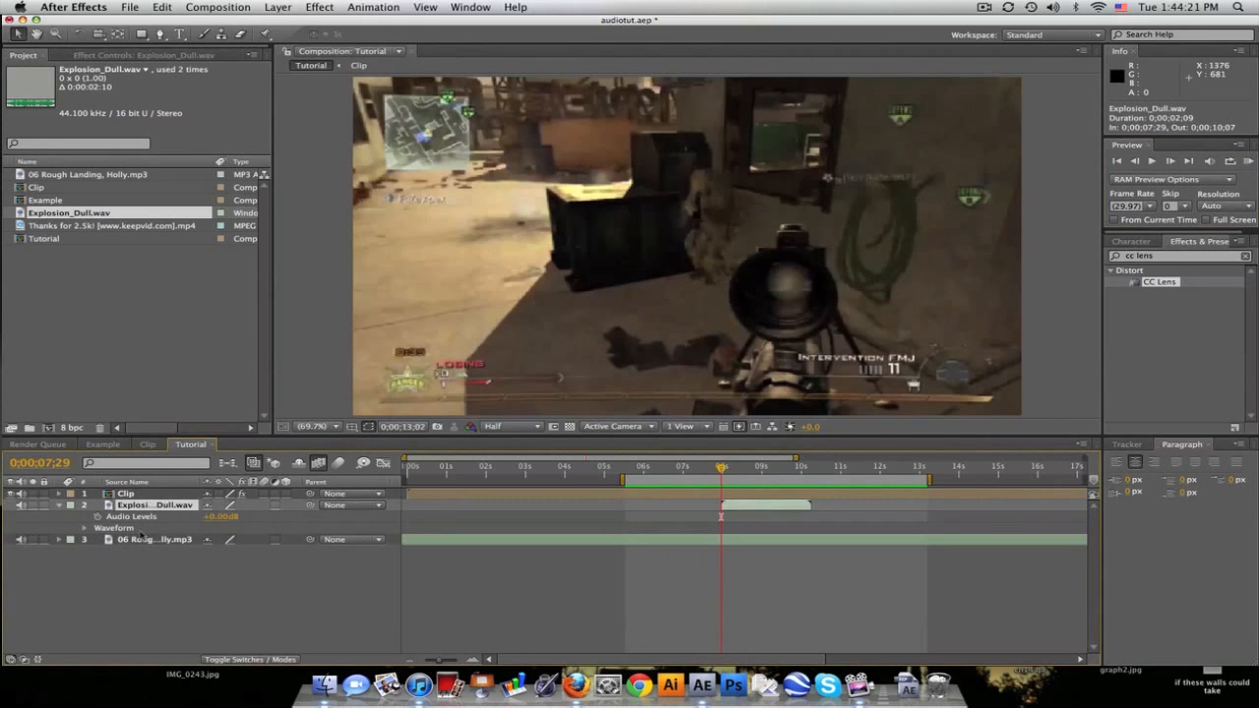
left_click(85, 541)
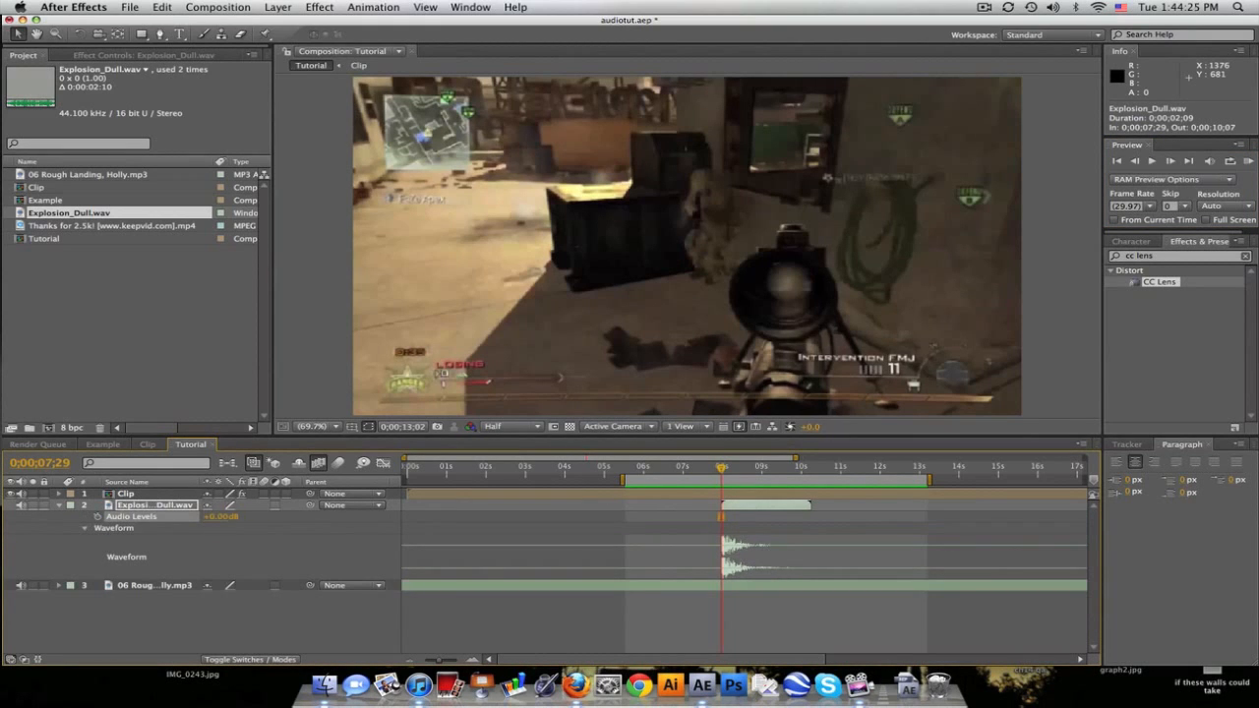
Step: Apply Bass & Treble to the explosion sound and pull its Treble down to a negative value
left_click(316, 8)
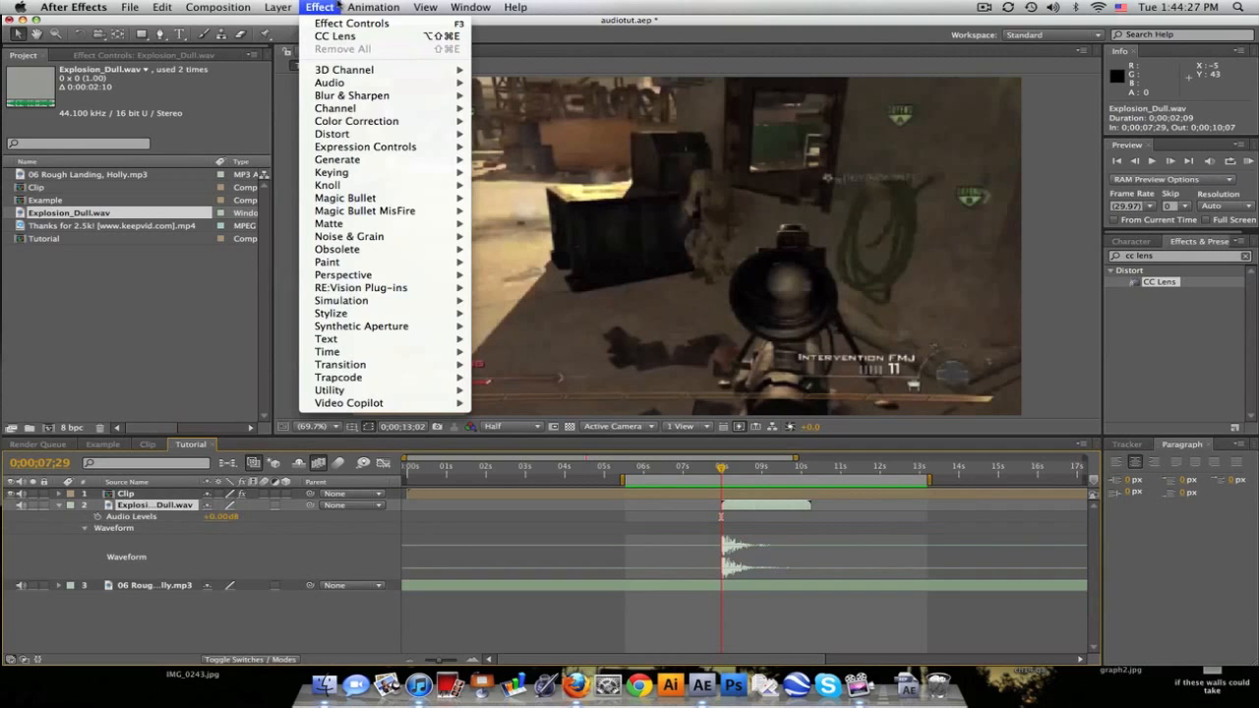
mouse_move(330, 83)
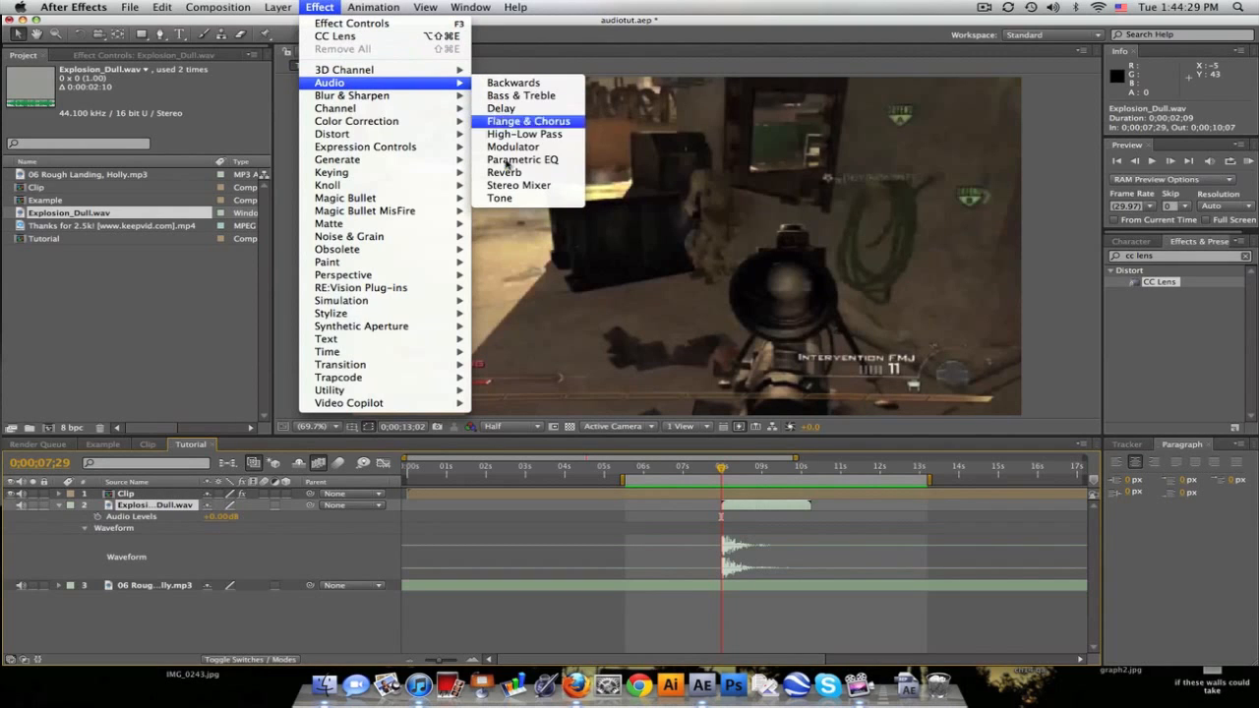
mouse_move(504, 173)
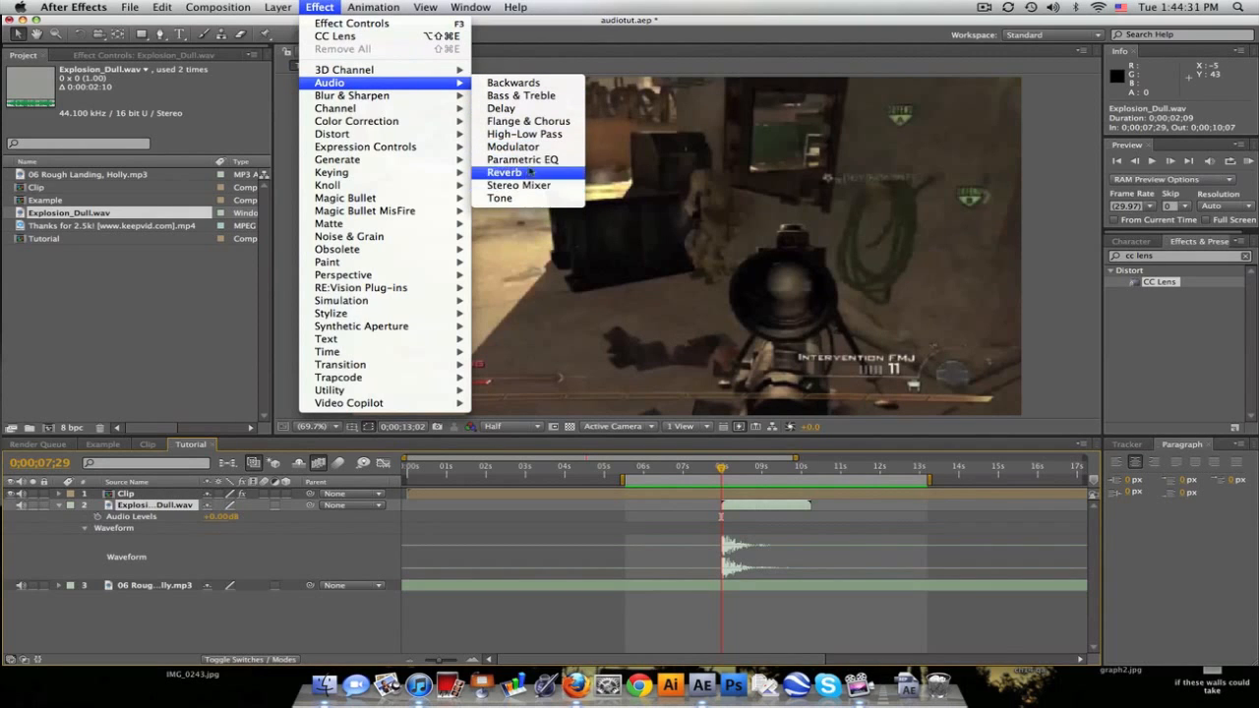
left_click(522, 95)
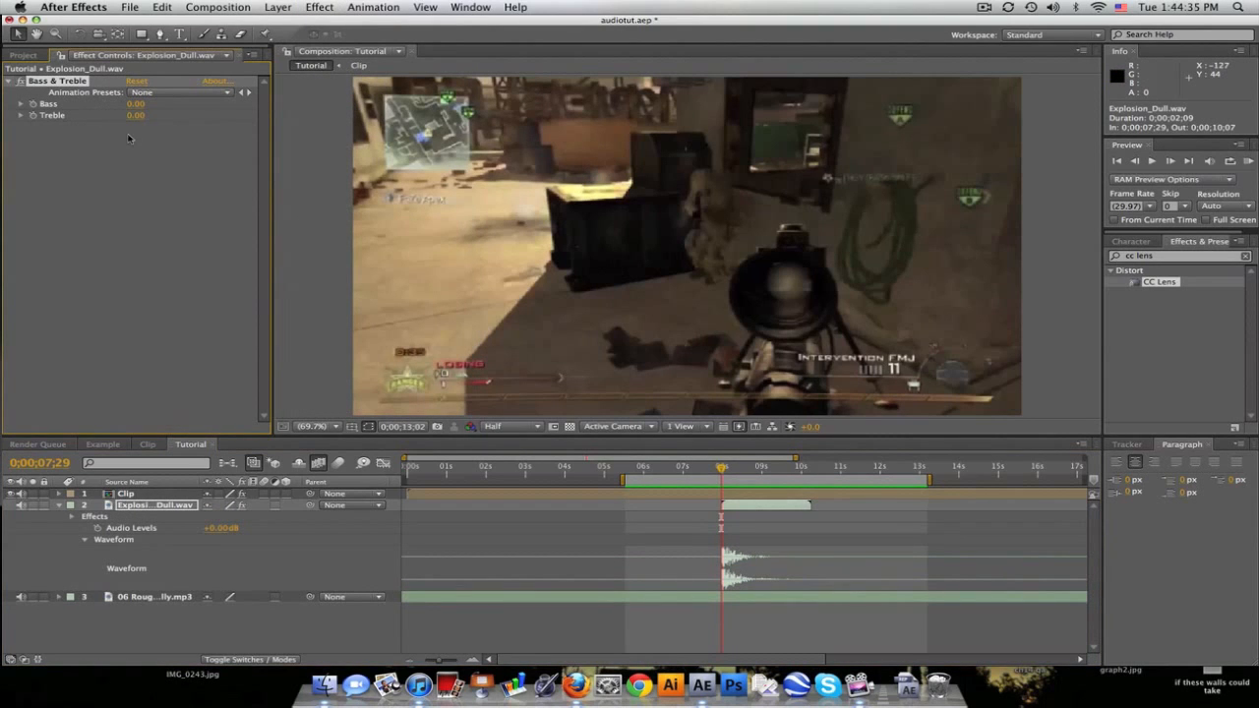
mouse_move(614, 571)
type("0.83")
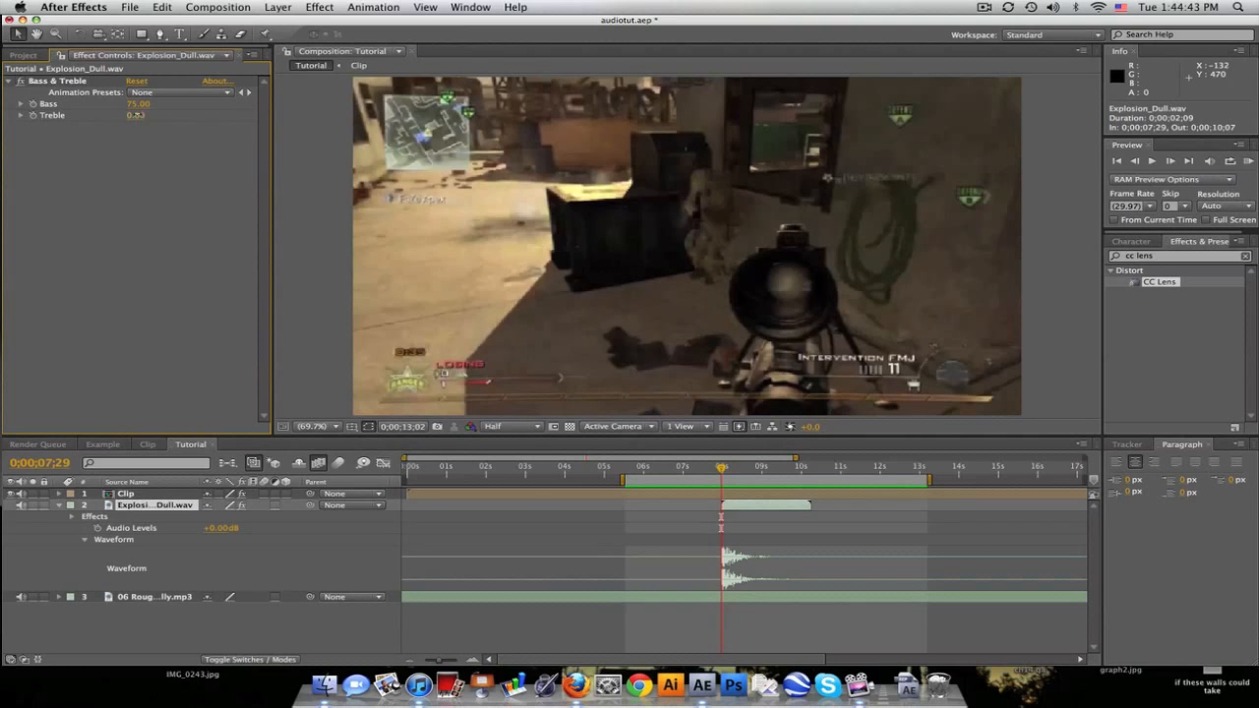
double_click(134, 114)
type("-25")
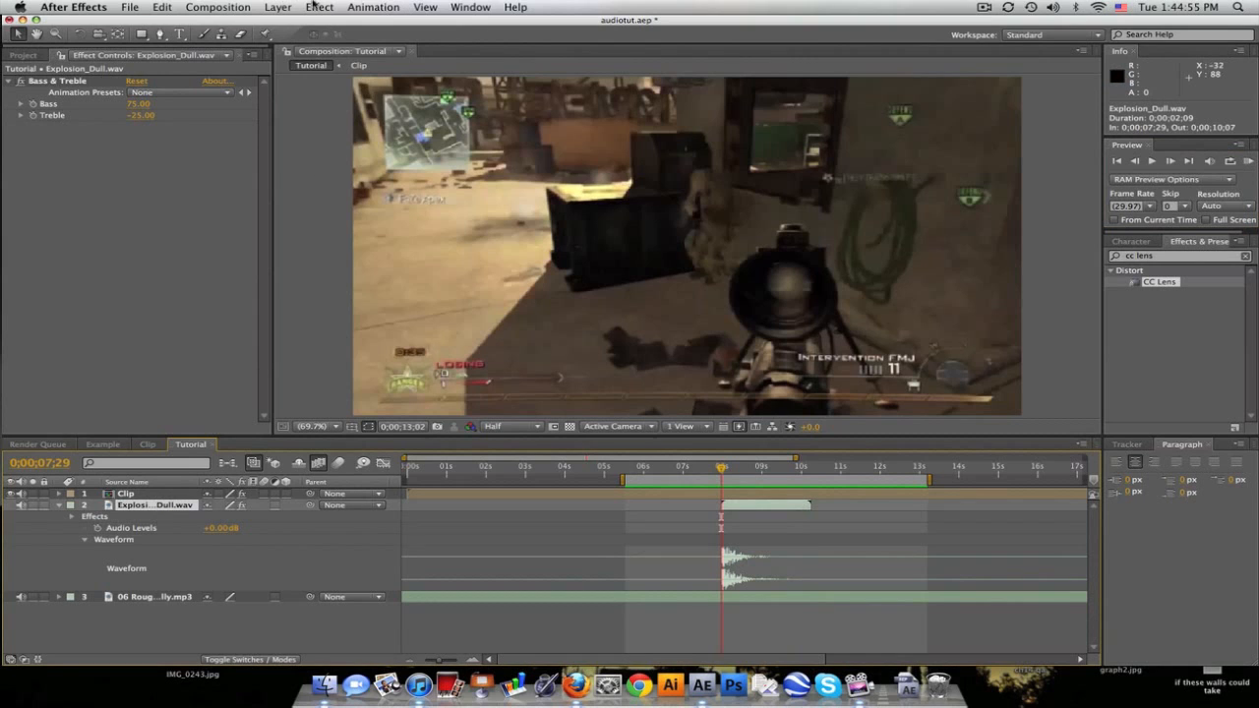
Step: Add a Delay echo effect to the explosion sound below its Bass & Treble
left_click(319, 8)
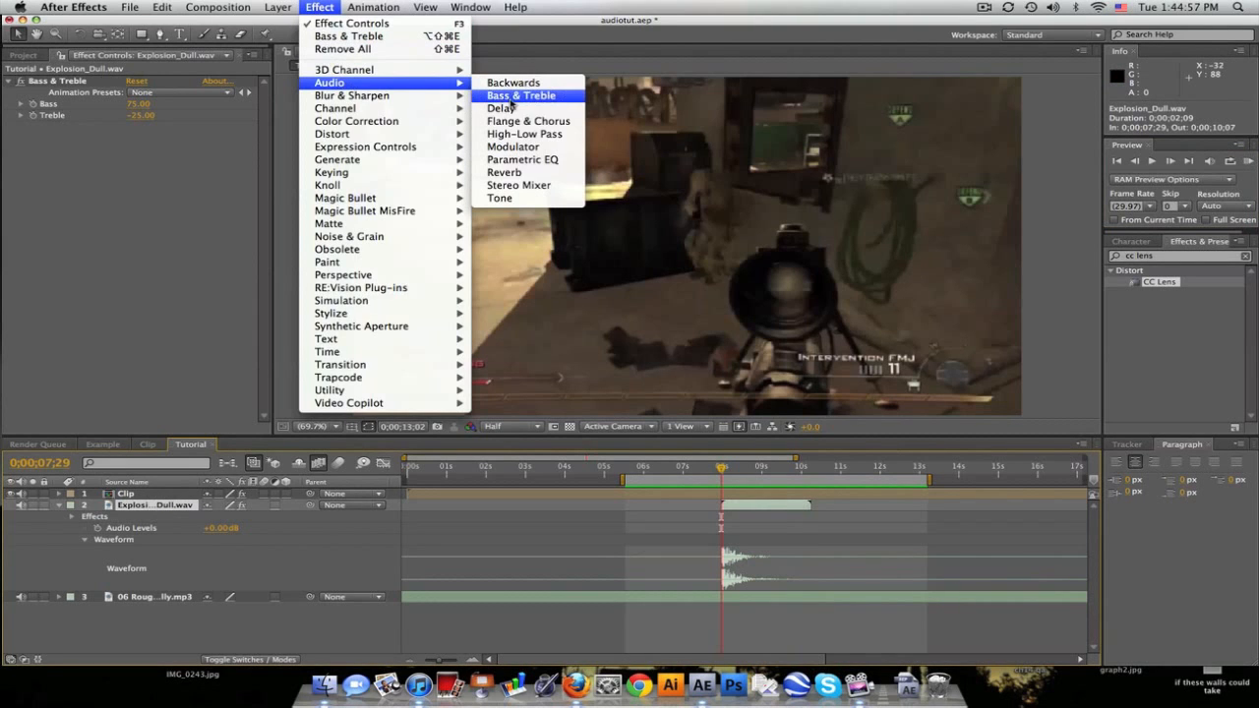
left_click(499, 108)
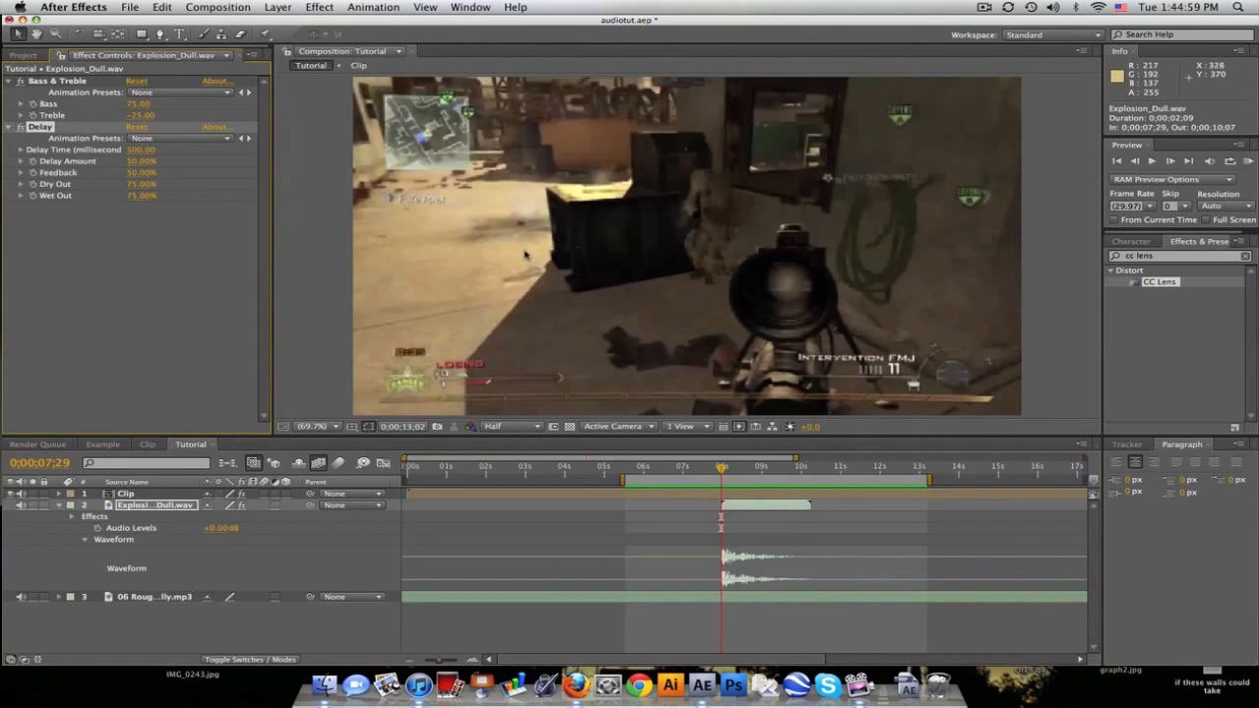
mouse_move(515, 291)
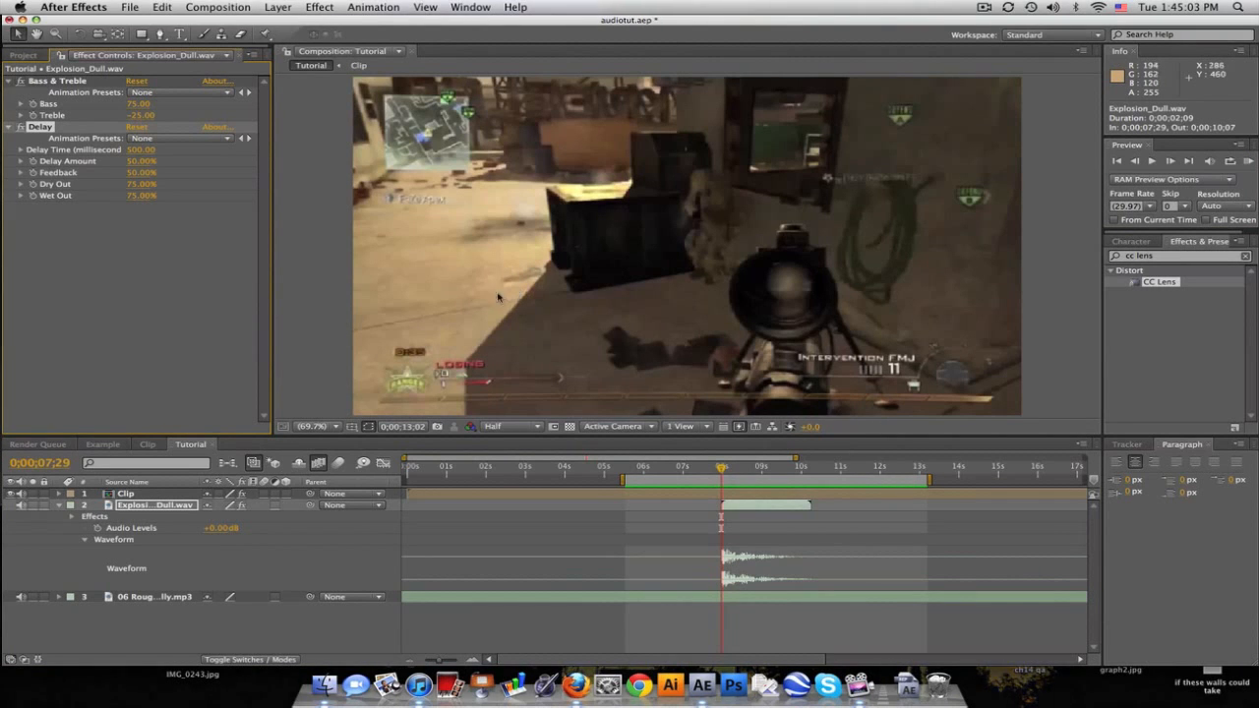
left_click(142, 150)
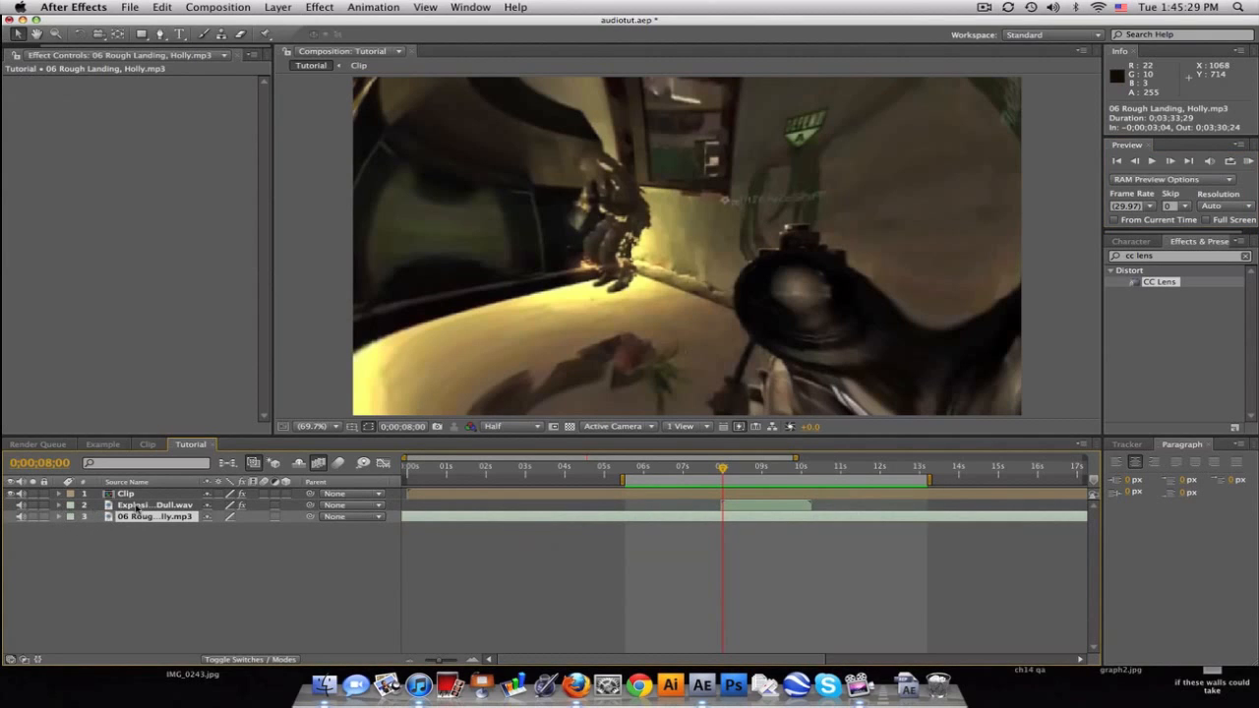
Step: Select the music track and apply Bass & Treble to it, setting Treble to -100 to muffle it
left_click(69, 504)
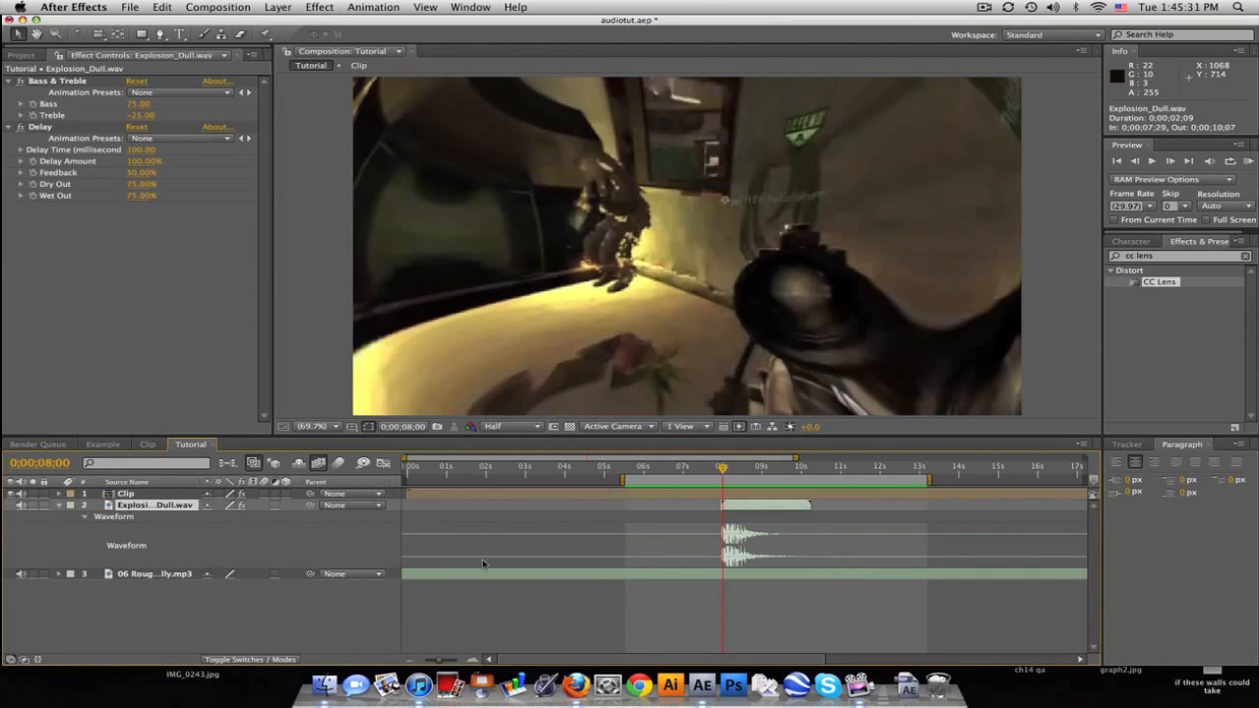
left_click(154, 575)
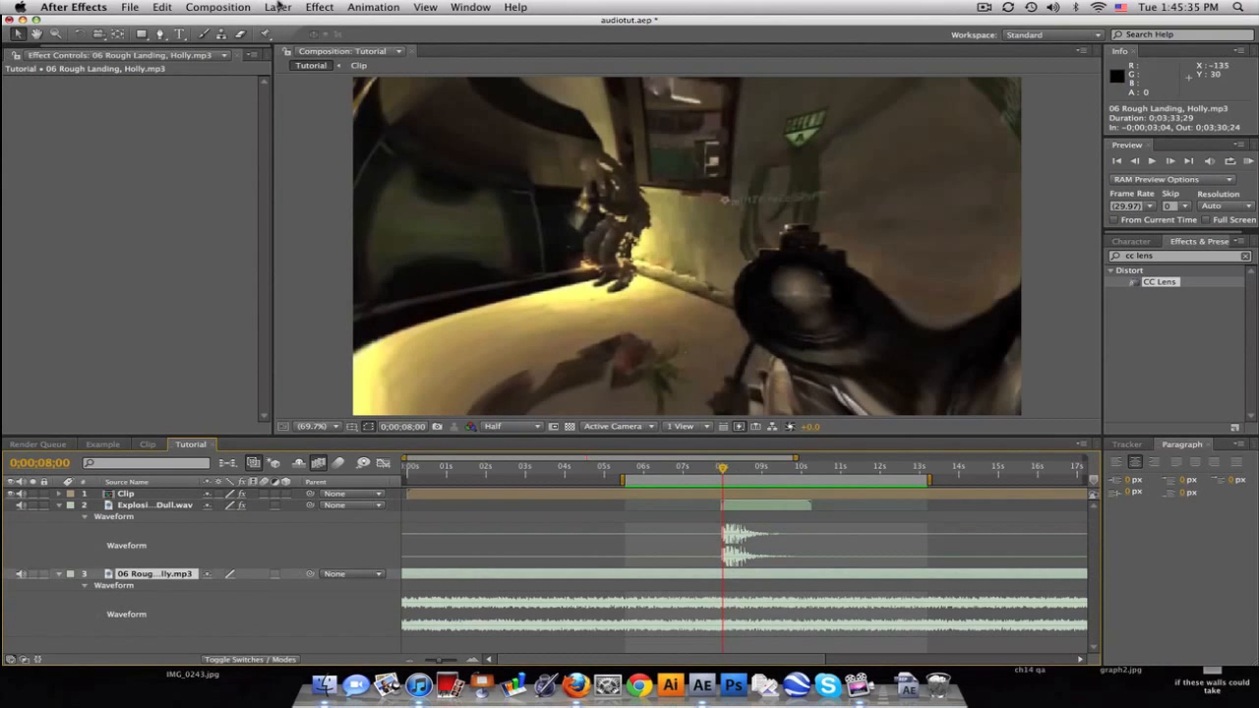
left_click(319, 8)
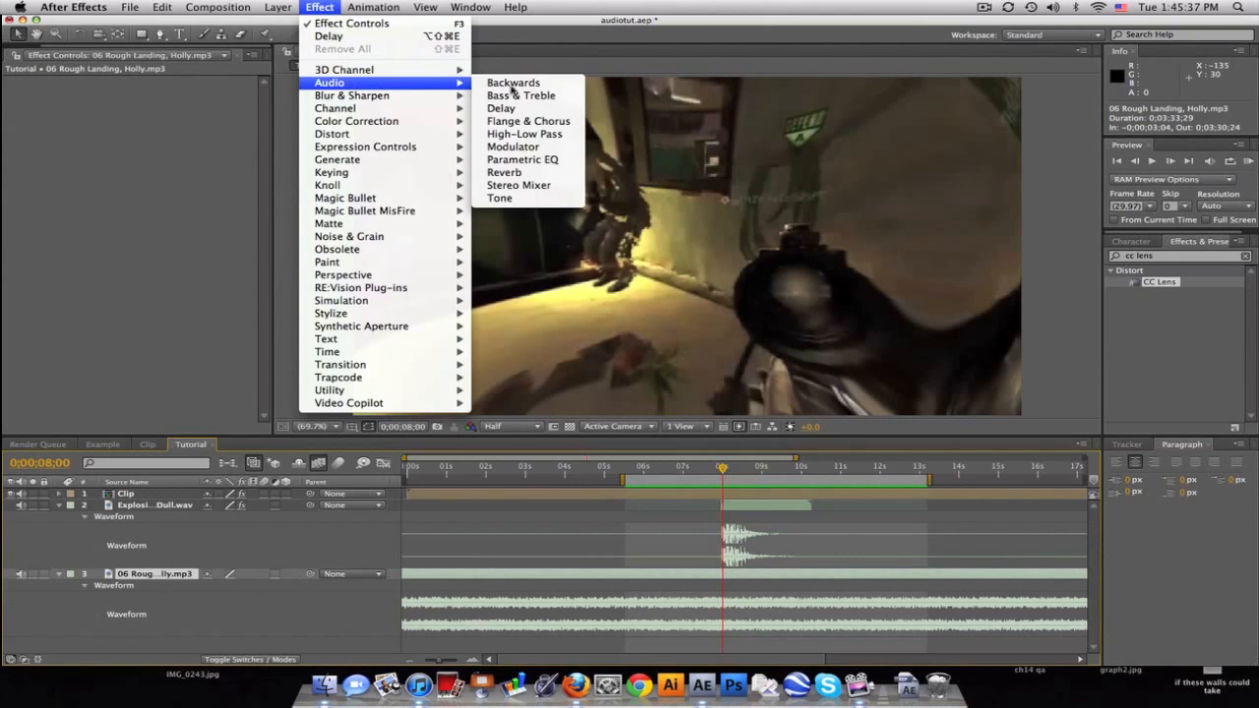
left_click(519, 94)
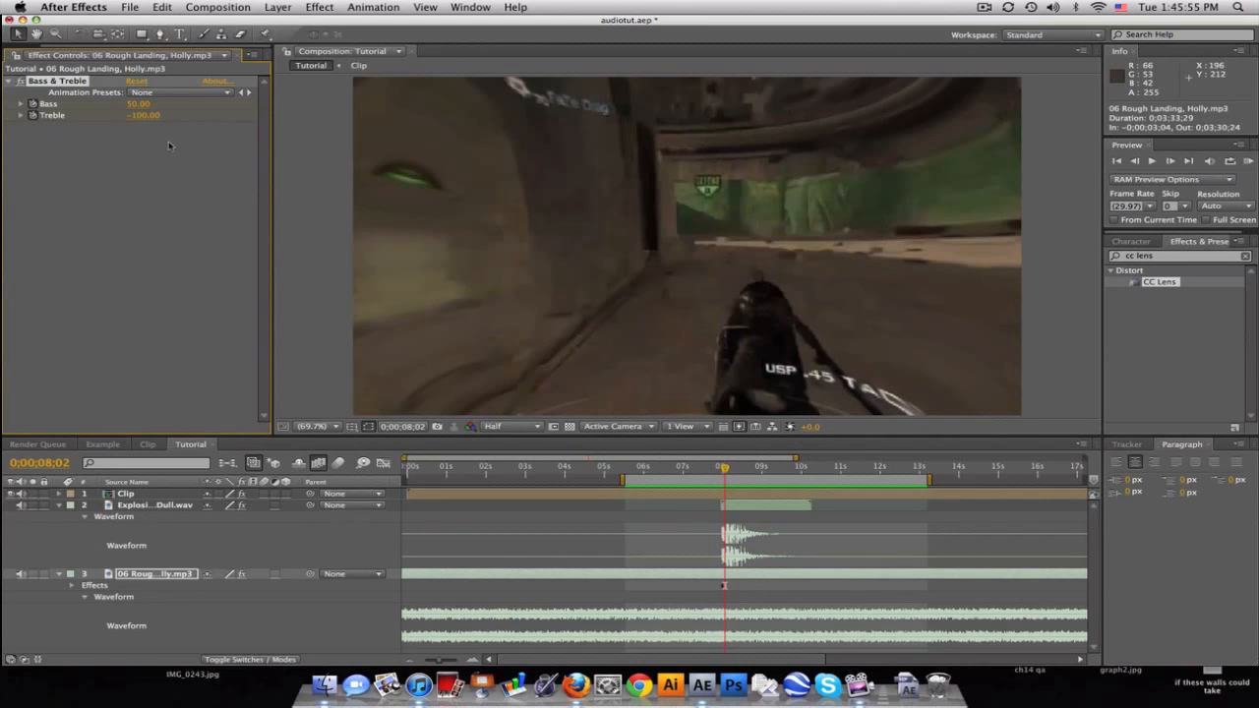
mouse_move(945, 118)
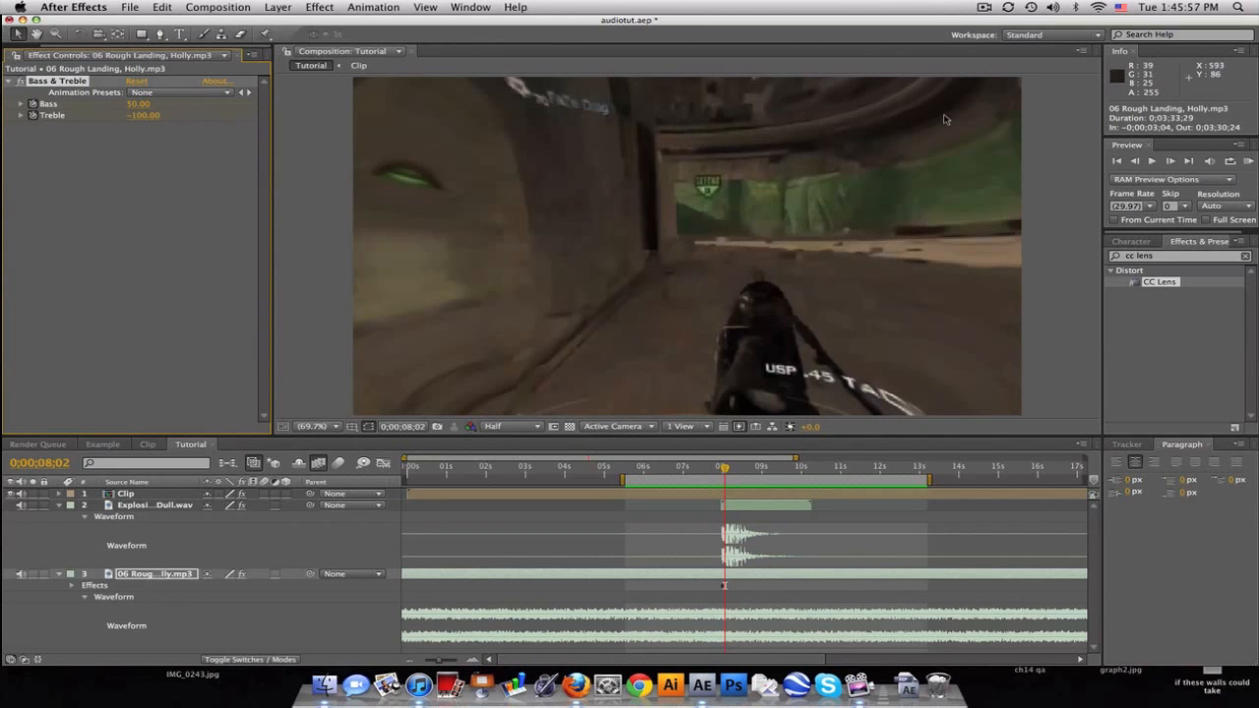
mouse_move(1255, 159)
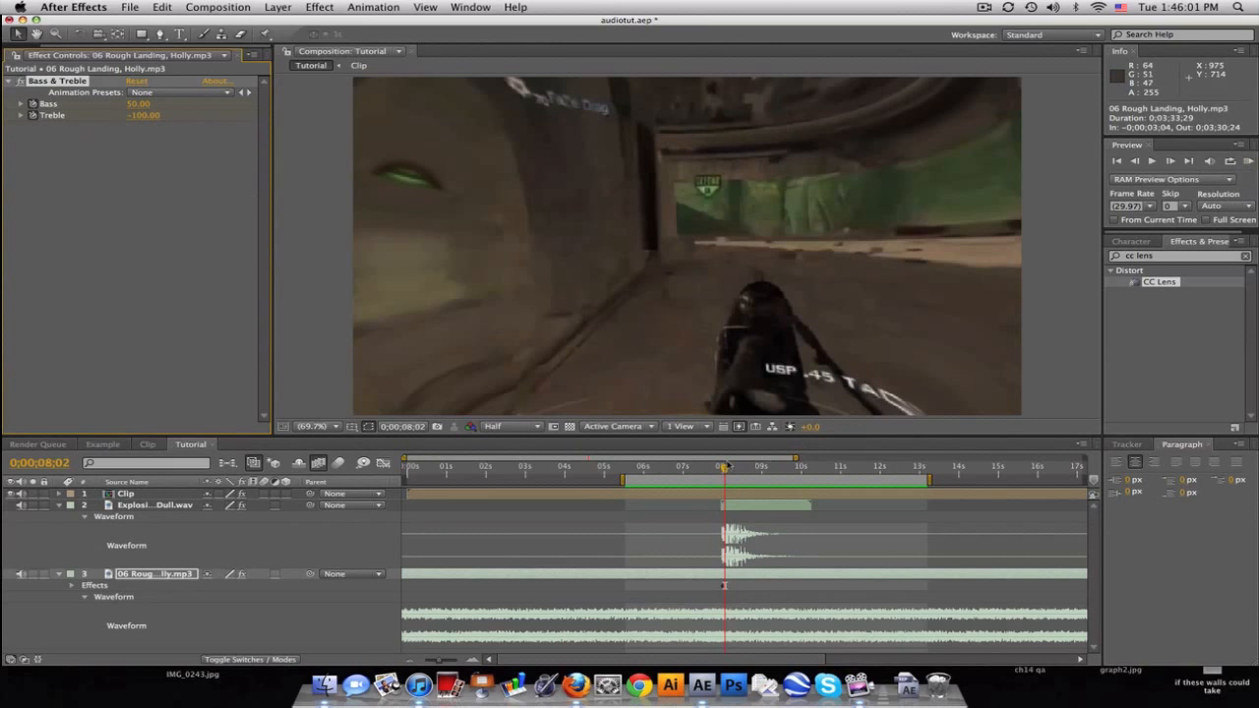
Step: Keyframe the music's muffled Bass & Treble at the kill moment and ramp Treble back to 0 shortly after
left_click(75, 581)
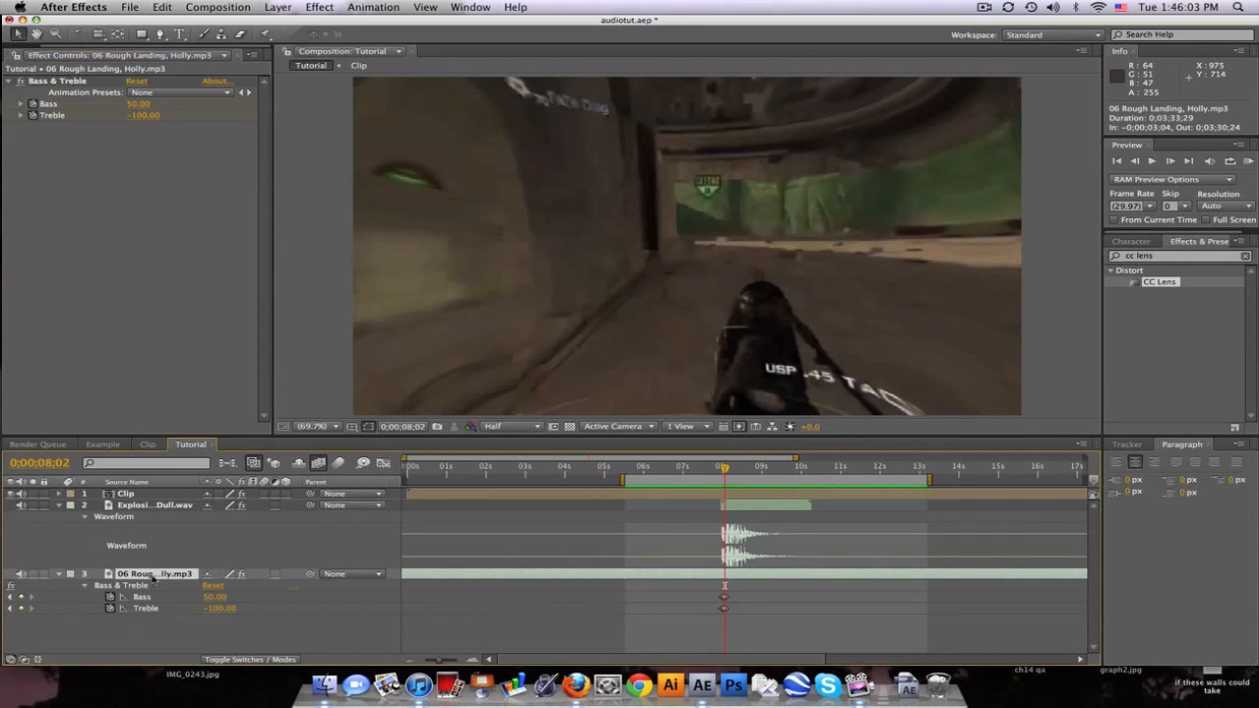
left_click_drag(724, 466, 760, 466)
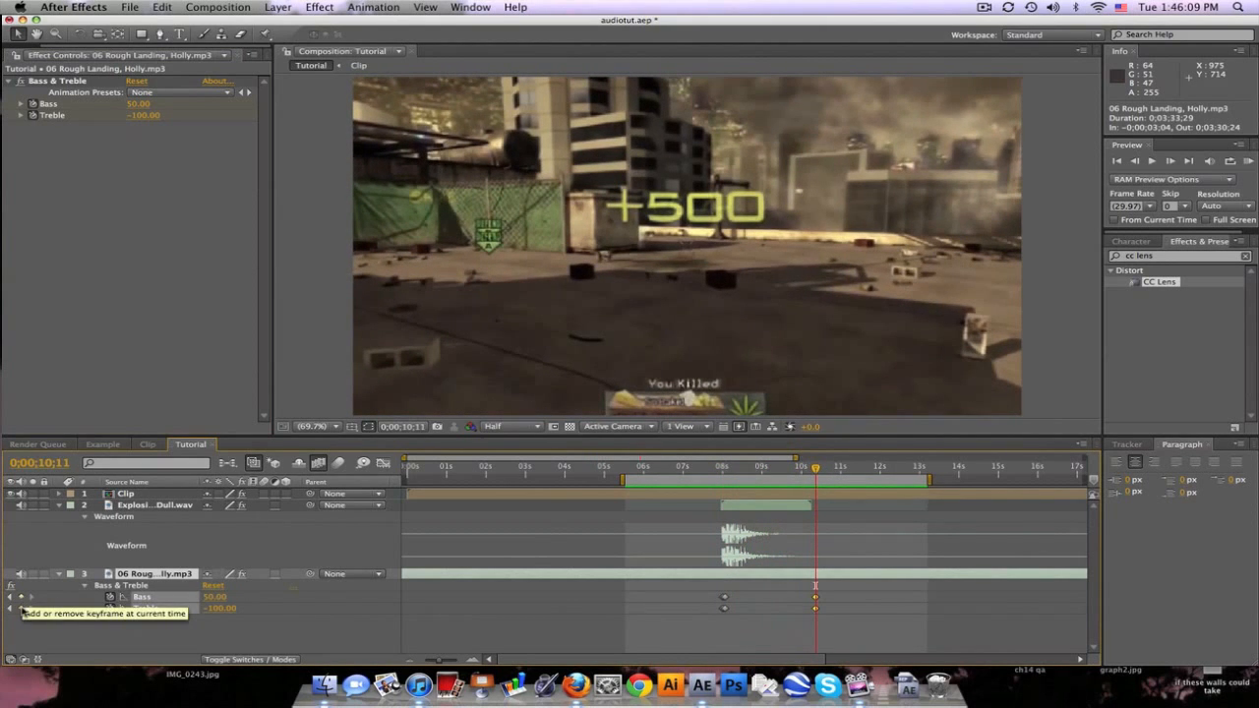
left_click(840, 466)
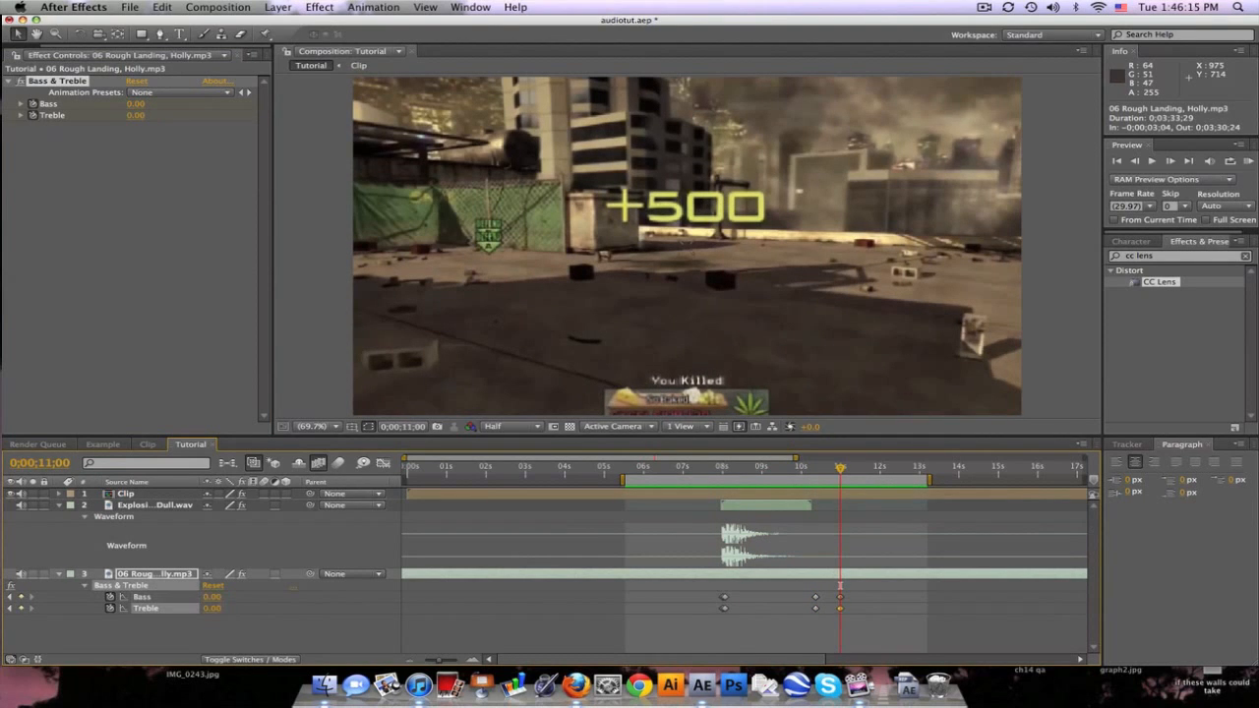
left_click(767, 464)
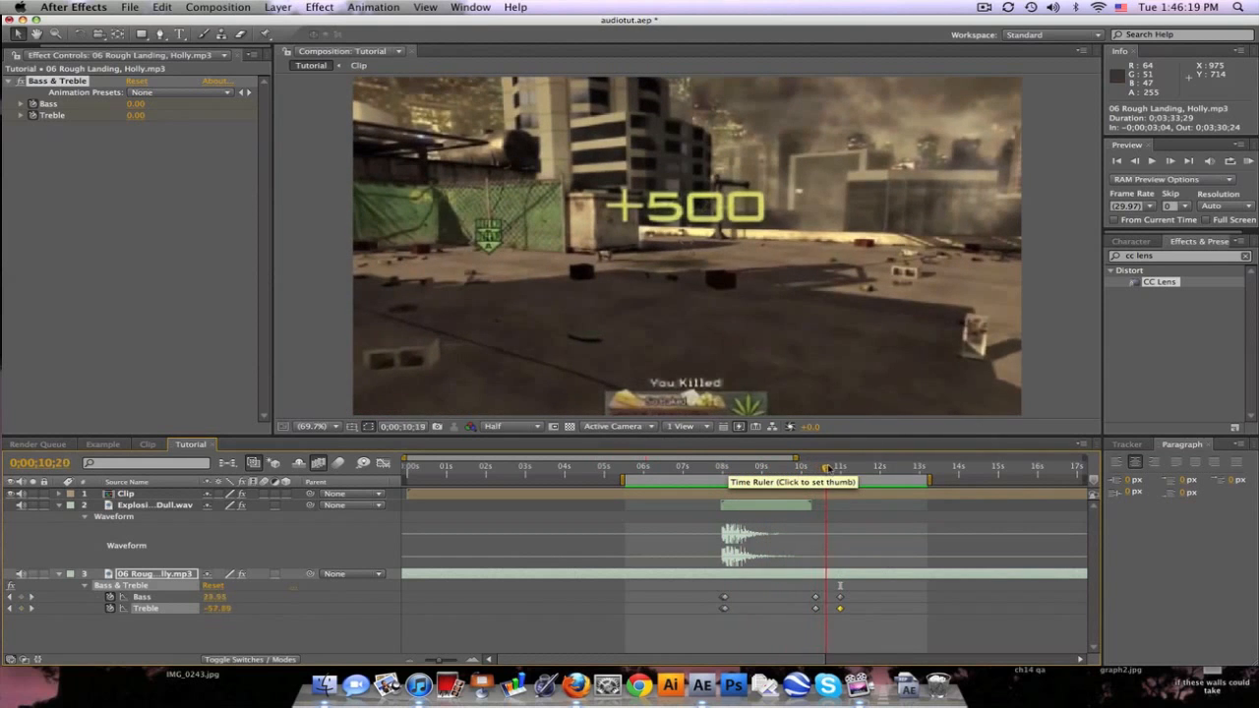
left_click(826, 468)
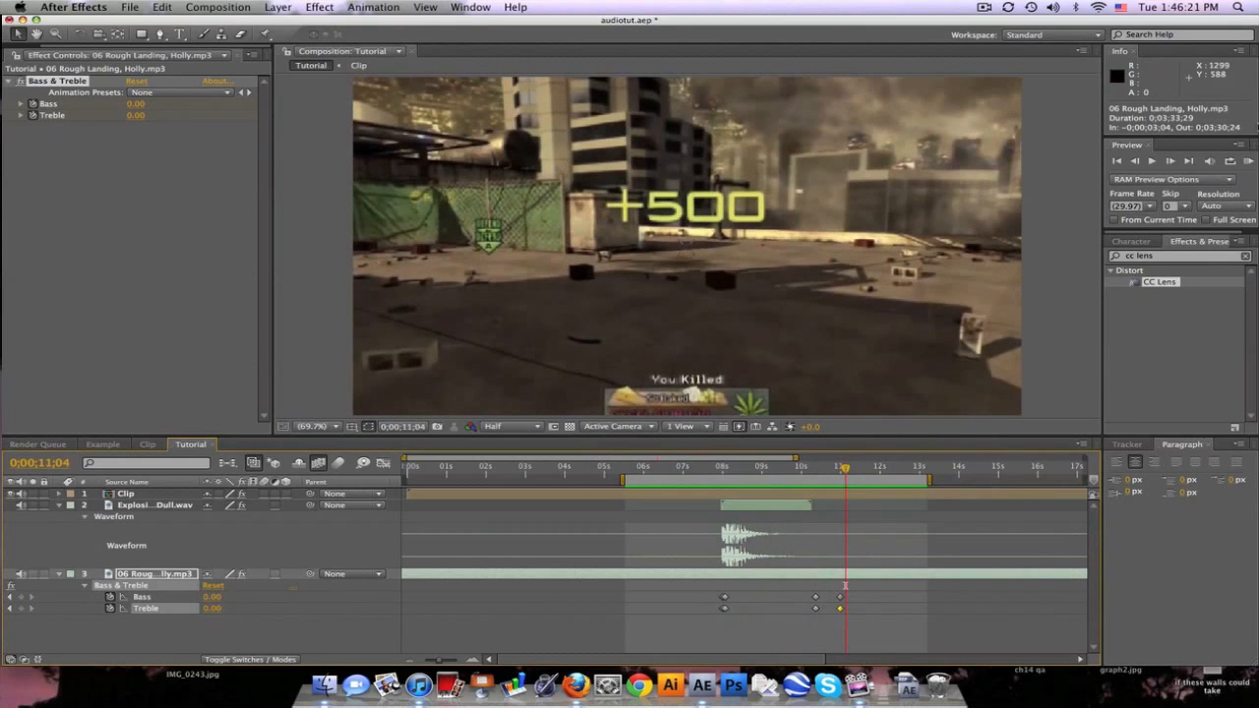
left_click(1239, 161)
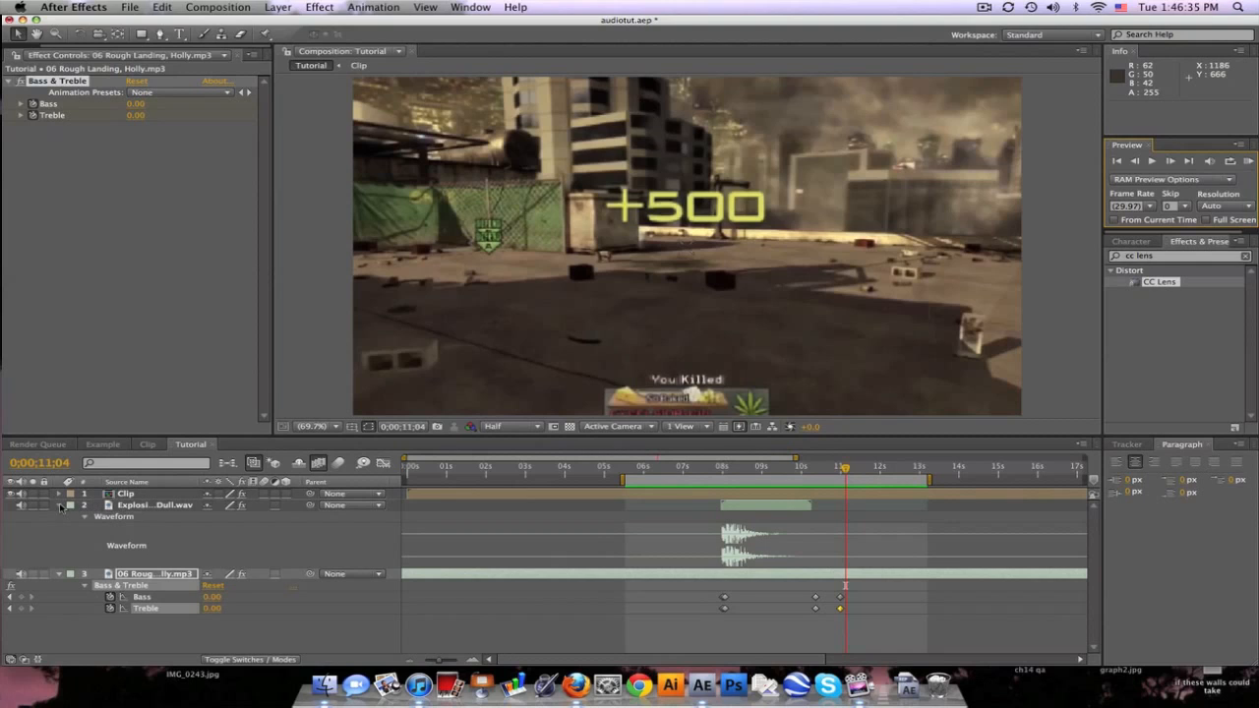
Step: Dismiss the Effect menu and select Explosion_Dull.wav to show its Bass & Treble and Delay settings
left_click(319, 8)
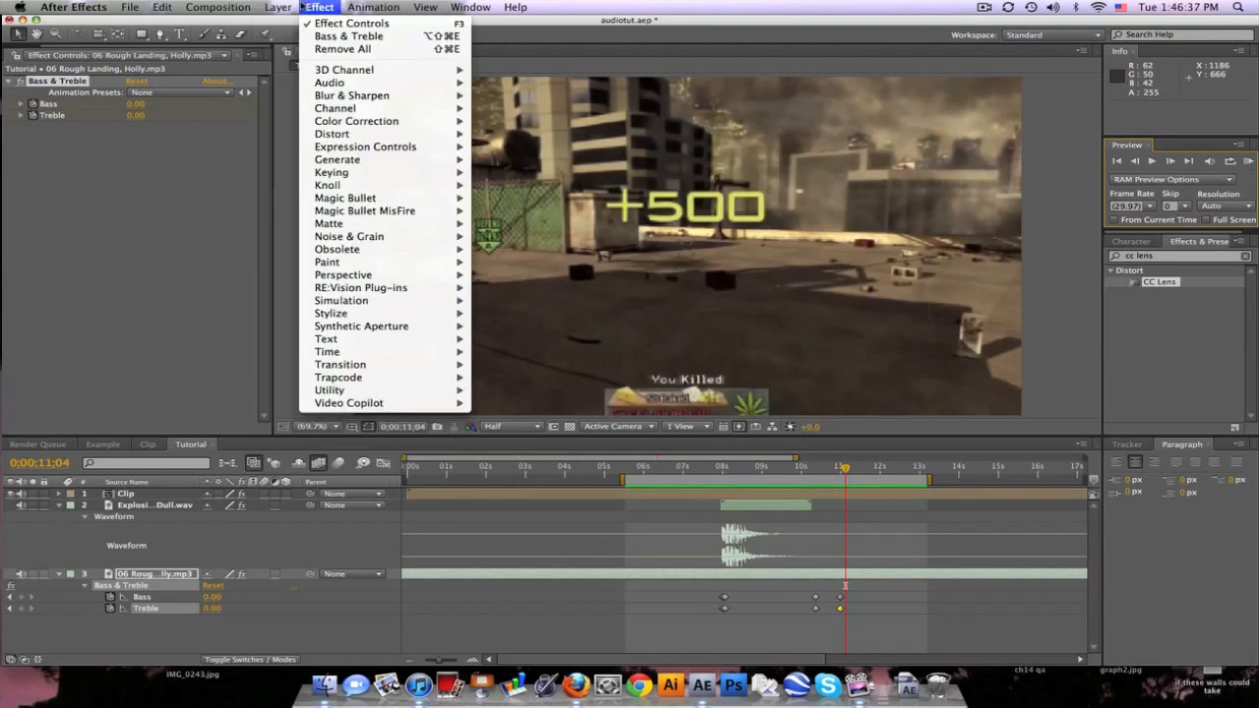
mouse_move(330, 83)
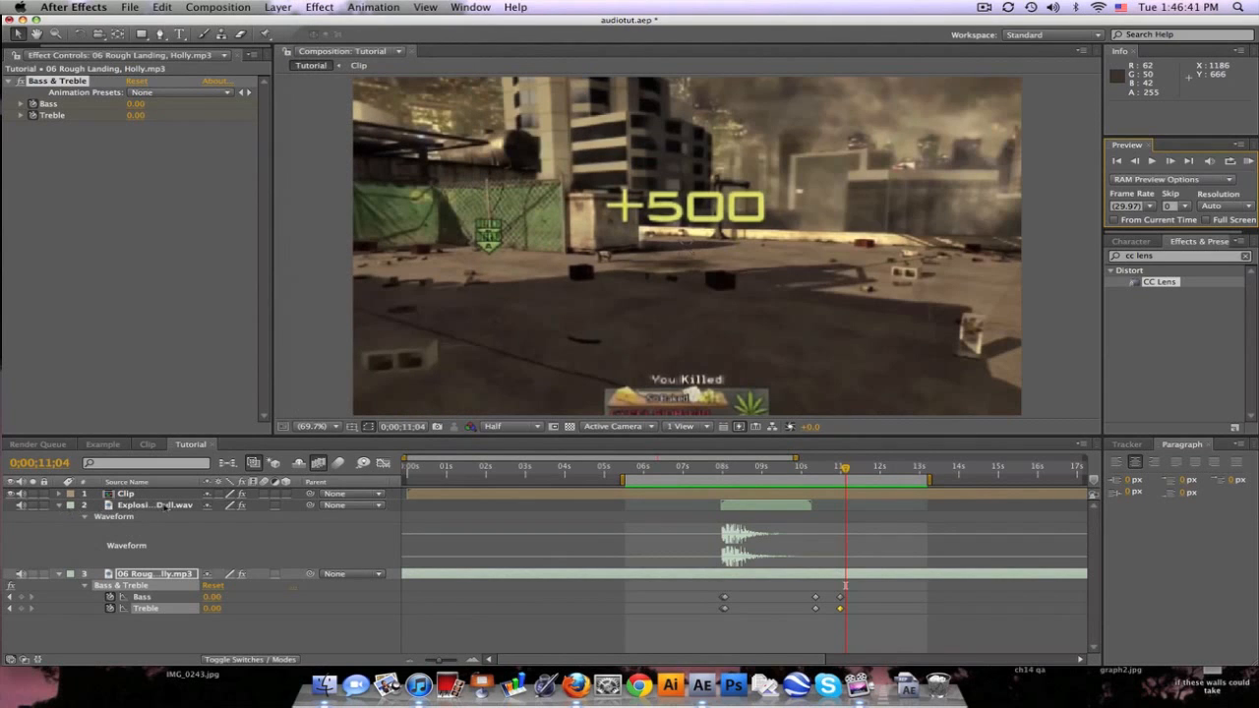
left_click(138, 504)
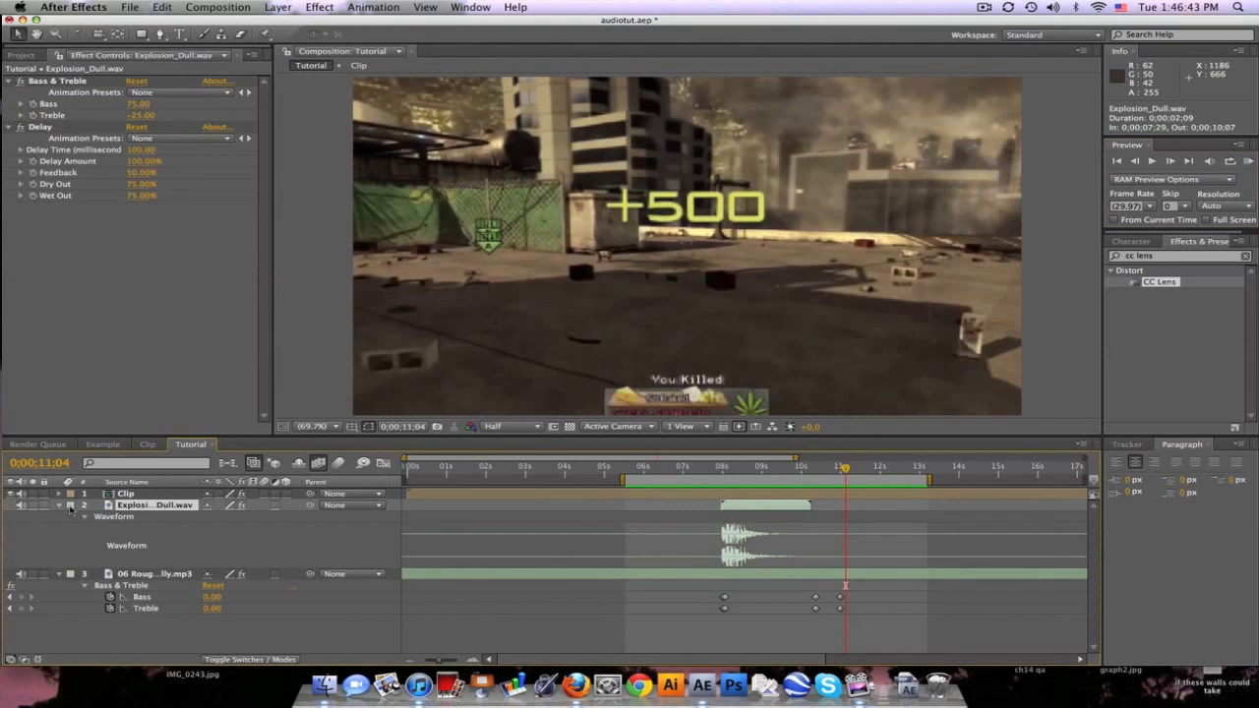